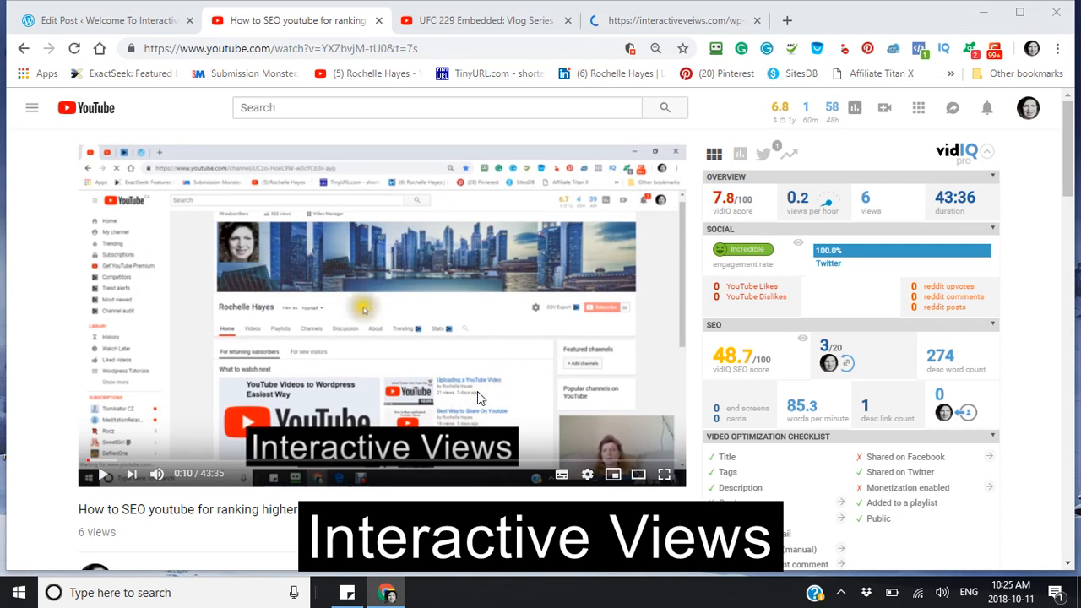
{"action": "mouse_move", "coordinate": [494, 367]}
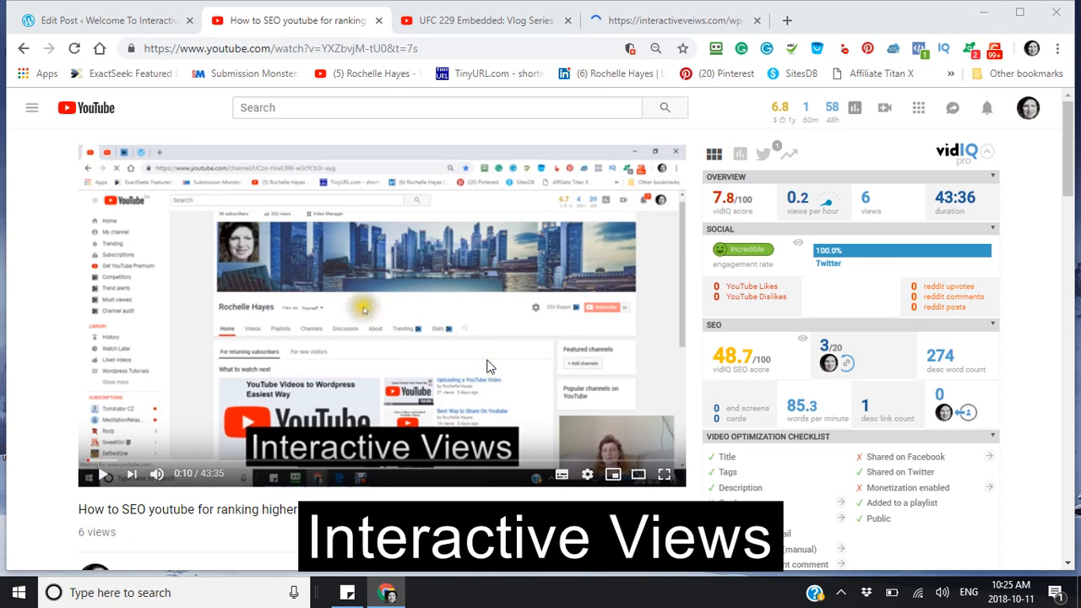
{"action": "mouse_move", "coordinate": [456, 346]}
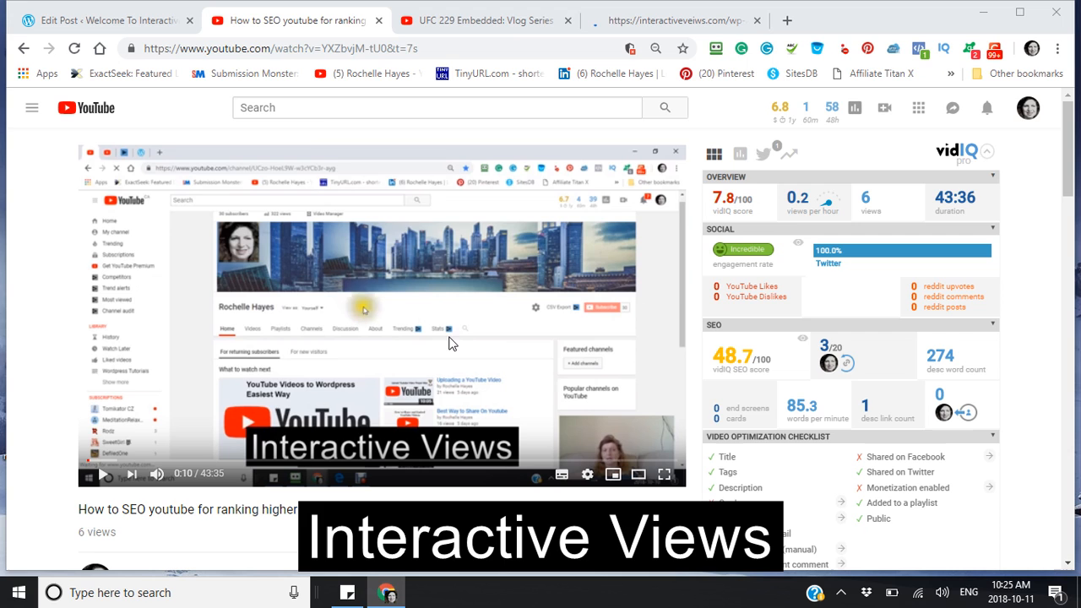
{"action": "mouse_move", "coordinate": [91, 108]}
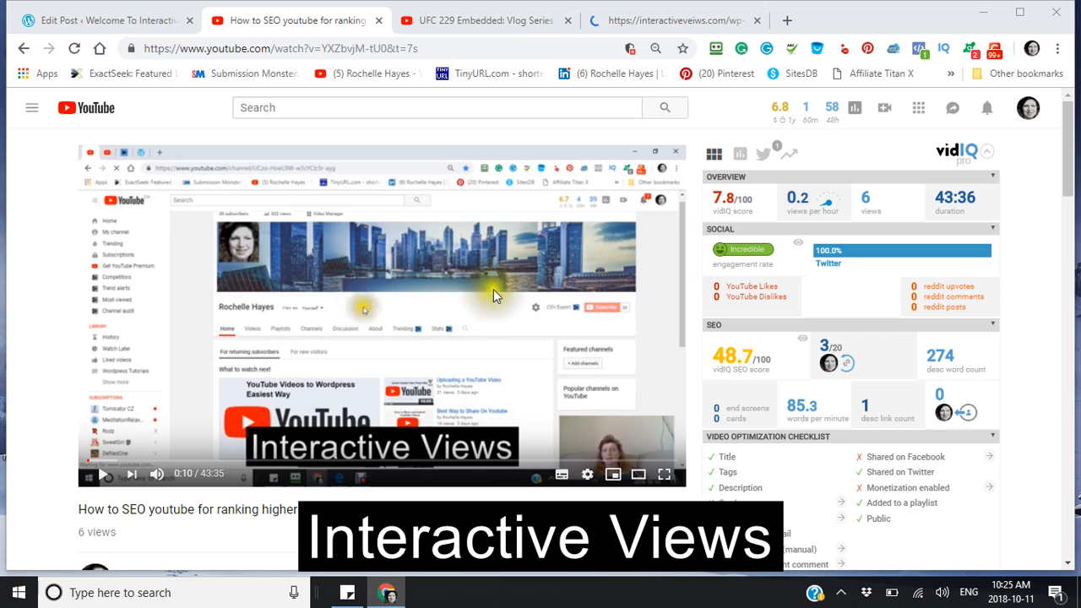
- Switch to the Embedded Videos post editor and place the cursor in its empty HTML body
{"action": "right_click", "coordinate": [493, 290]}
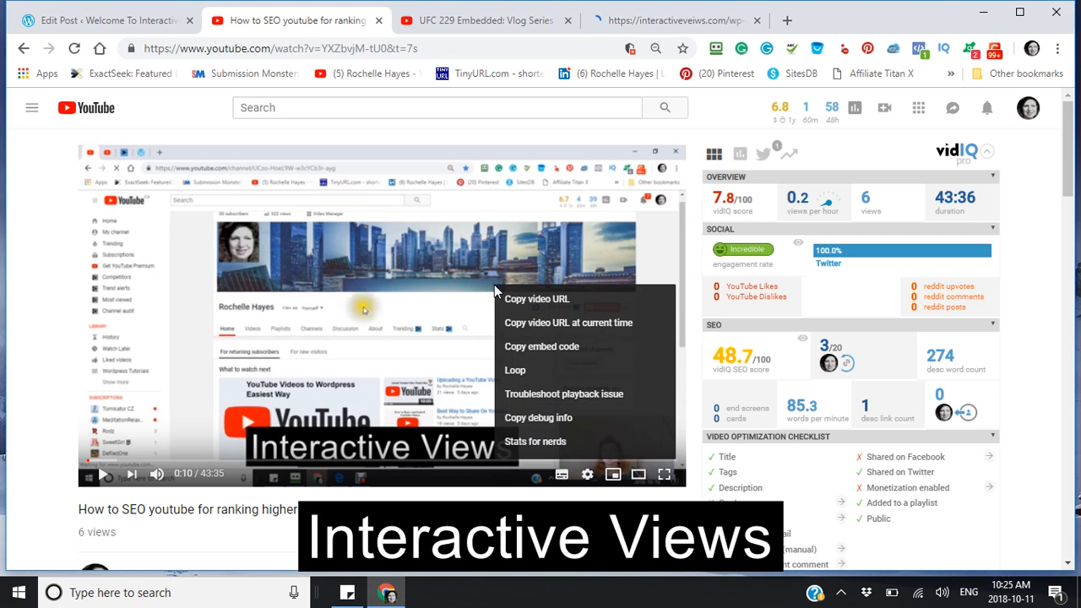
{"action": "mouse_move", "coordinate": [541, 346]}
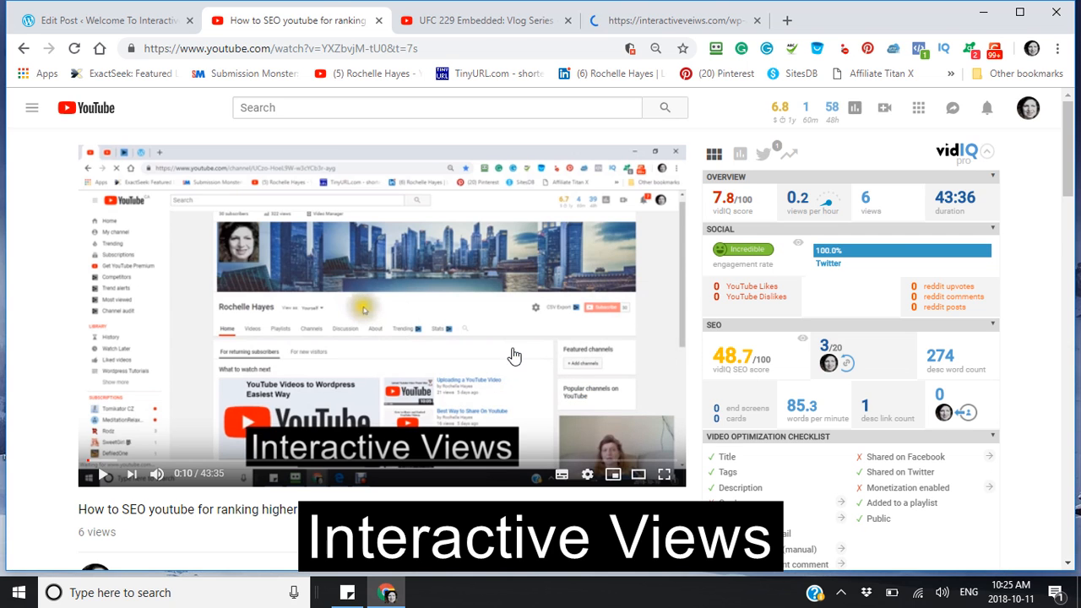
{"action": "left_click", "coordinate": [101, 21]}
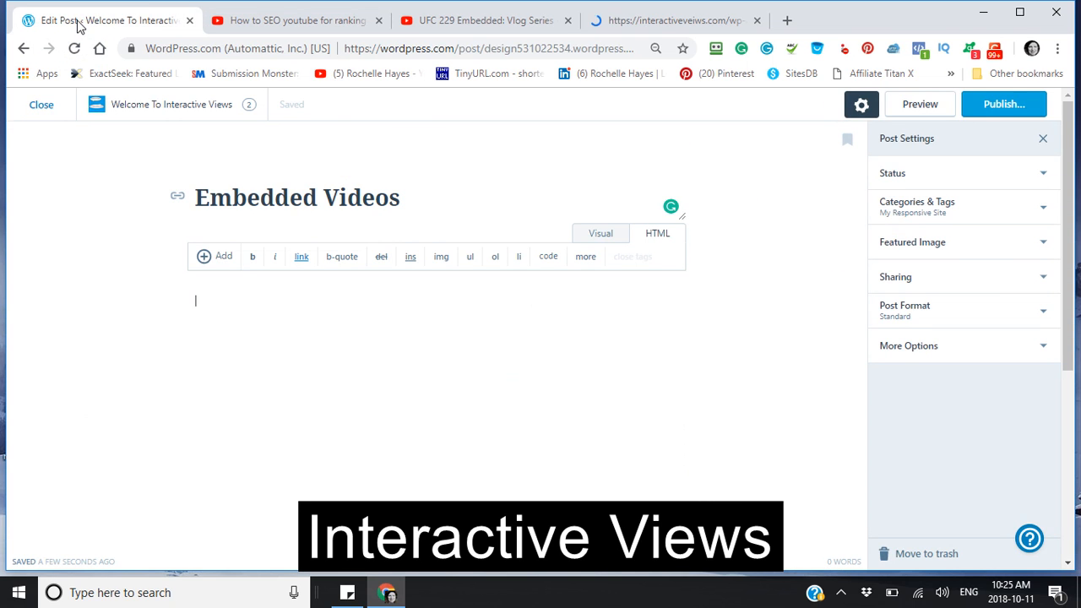
{"action": "mouse_move", "coordinate": [489, 155]}
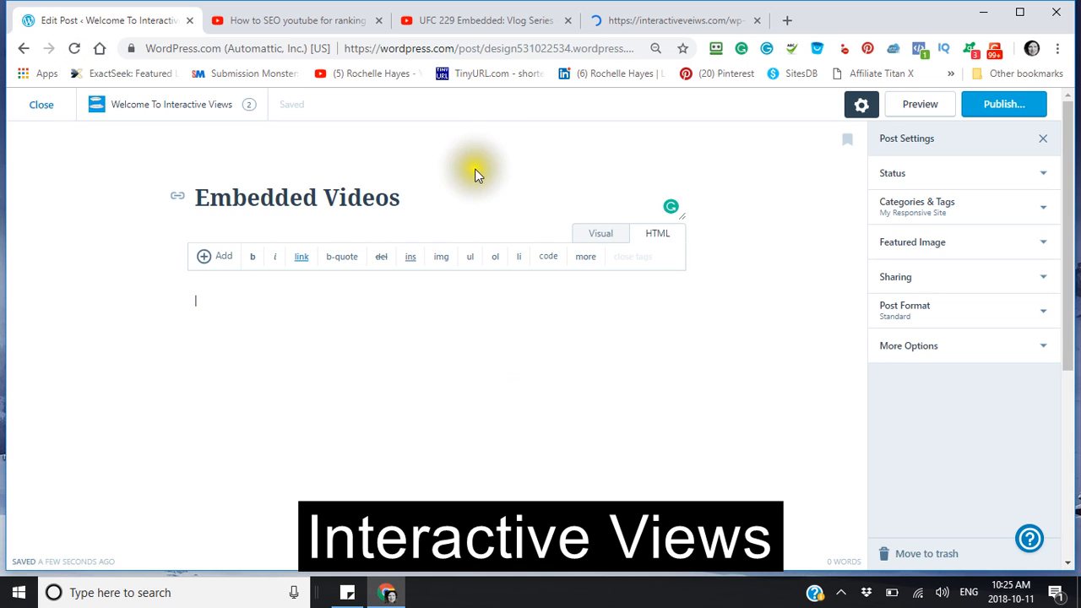
{"action": "mouse_move", "coordinate": [463, 171]}
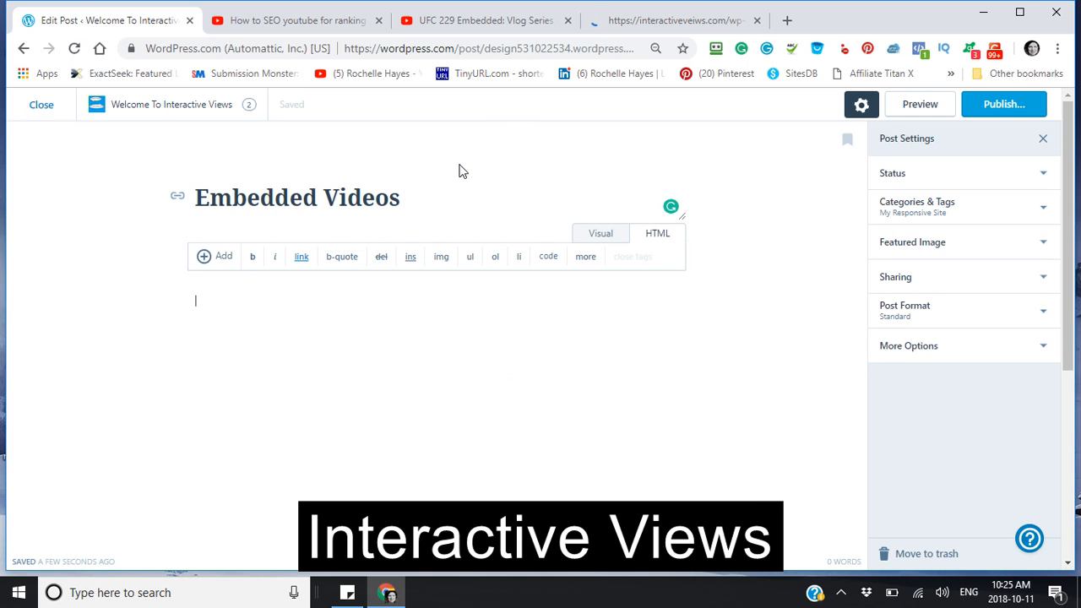
{"action": "mouse_move", "coordinate": [659, 233]}
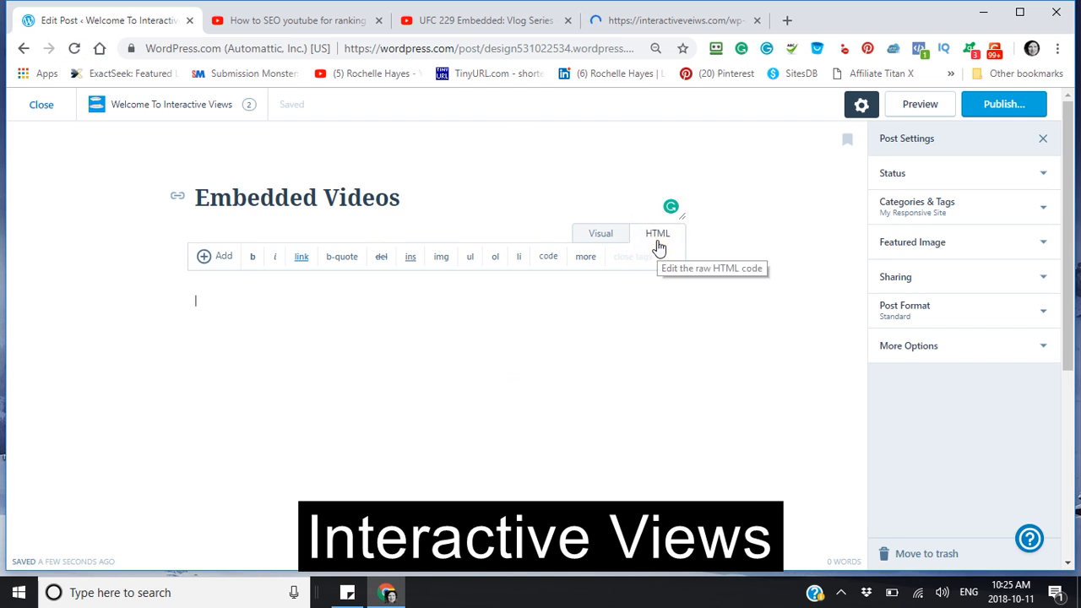
{"action": "mouse_move", "coordinate": [659, 233]}
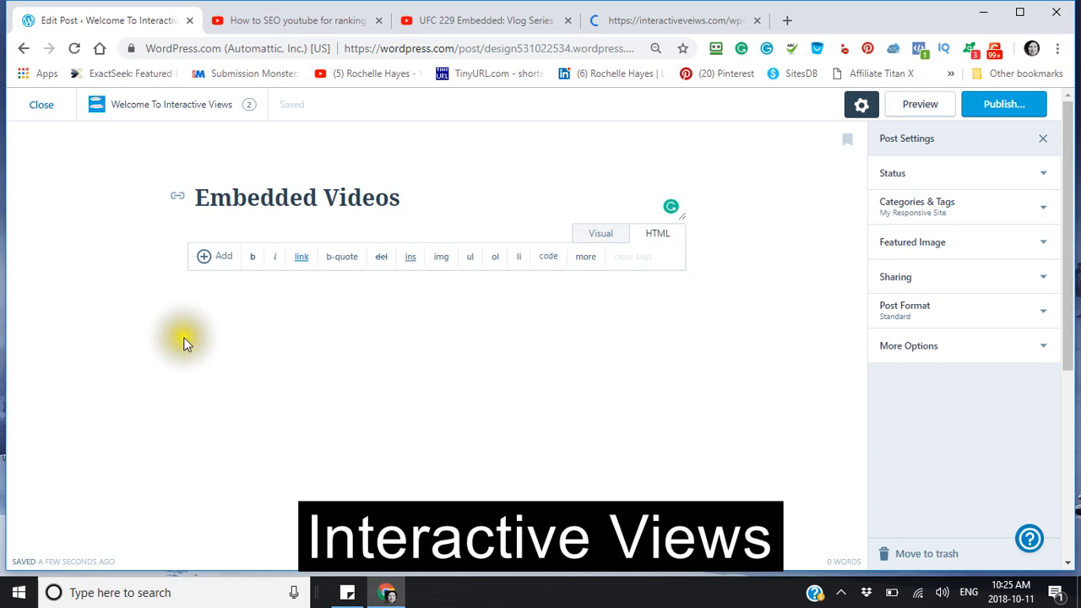
{"action": "mouse_move", "coordinate": [519, 257]}
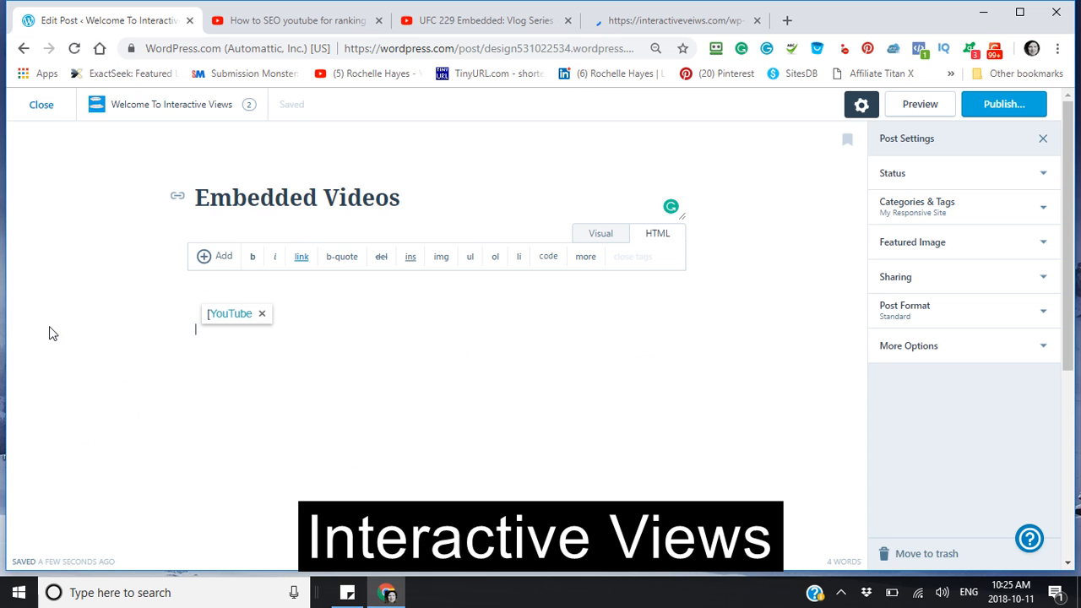
{"action": "left_click", "coordinate": [189, 329]}
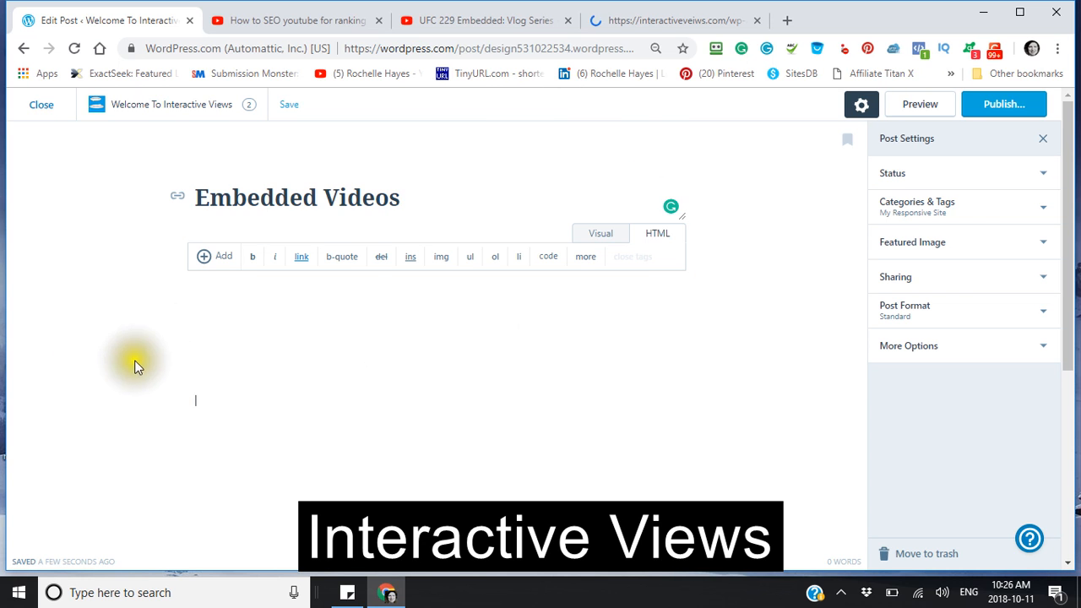
- Paste the SEO video's YouTube iframe embed code into the post's HTML body
{"action": "right_click", "coordinate": [196, 400]}
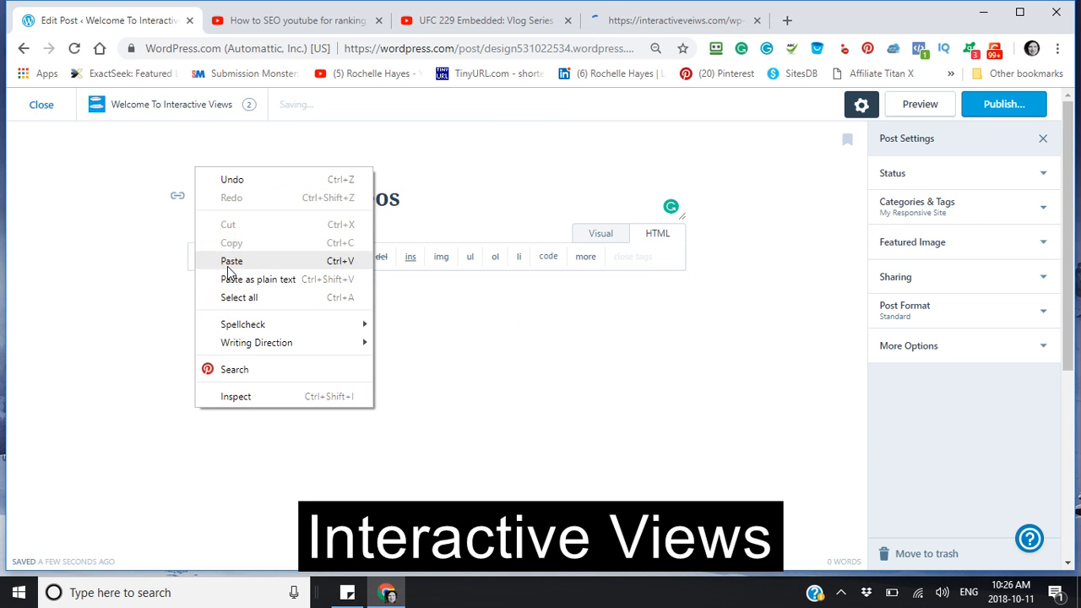
{"action": "left_click", "coordinate": [231, 260]}
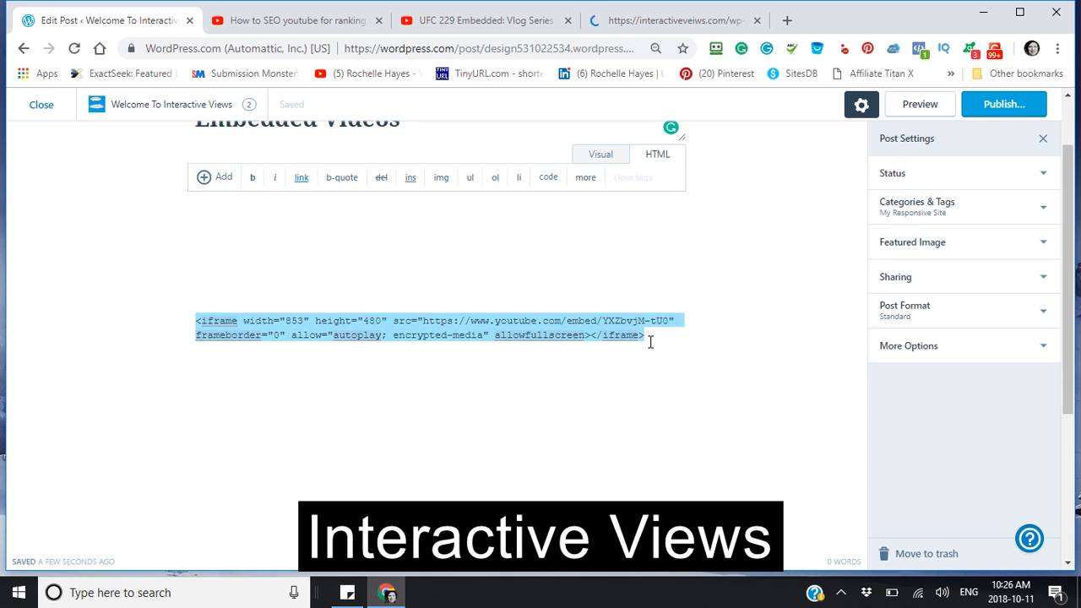
{"action": "mouse_move", "coordinate": [629, 203]}
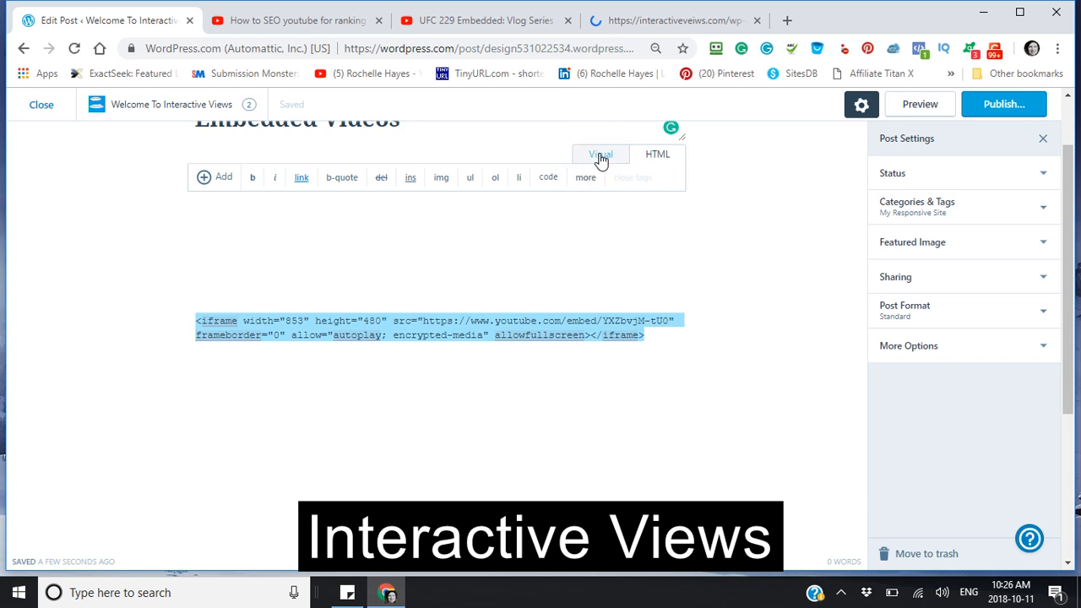
- Preview the SEO video player in Visual mode and start publishing the post
{"action": "left_click", "coordinate": [602, 155]}
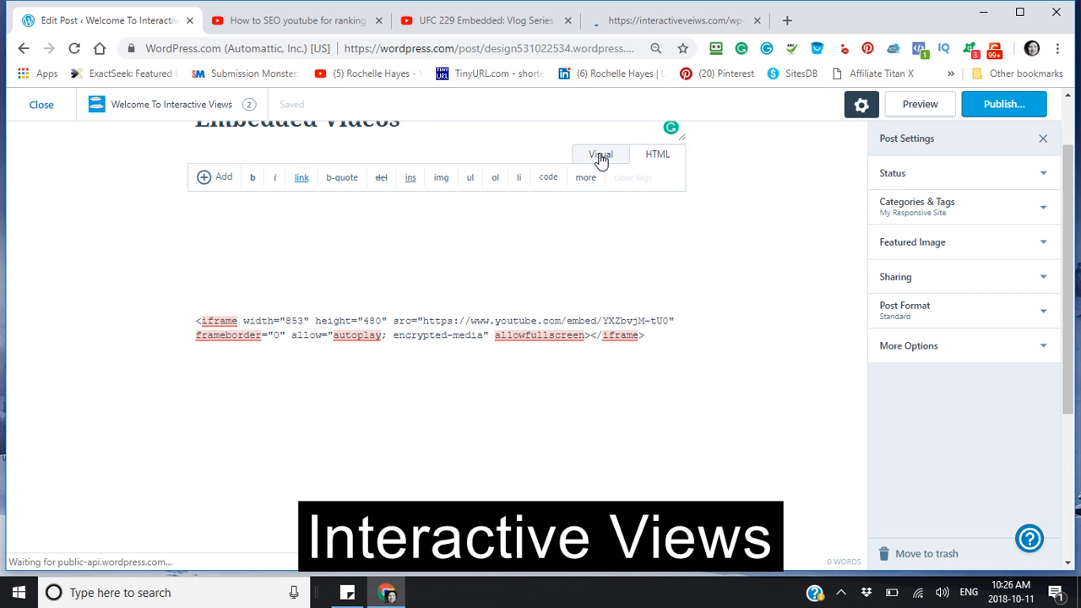
{"action": "left_click", "coordinate": [601, 153]}
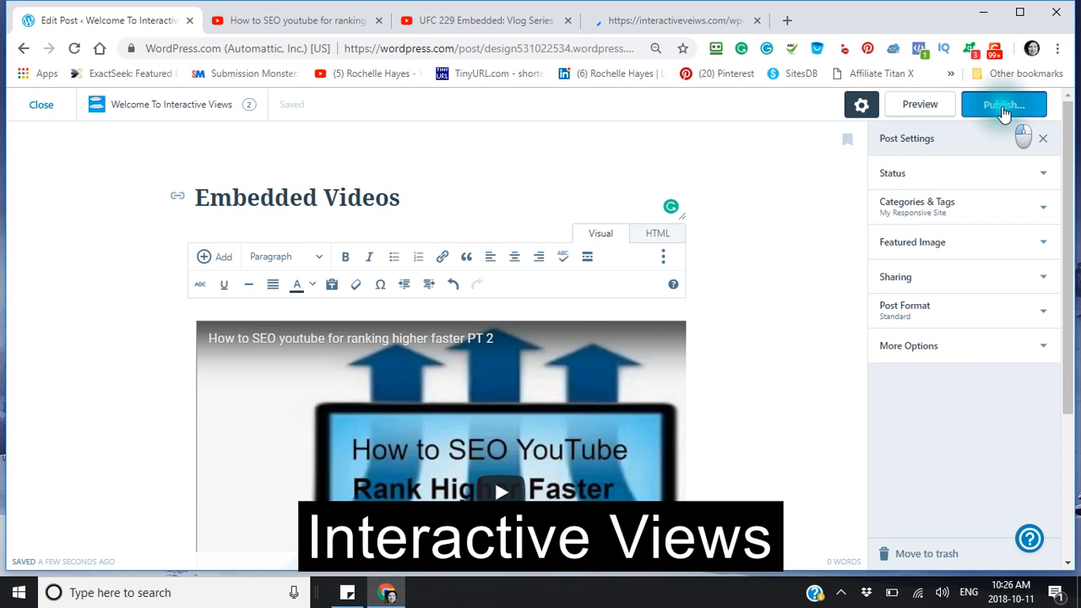
{"action": "left_click", "coordinate": [1004, 104]}
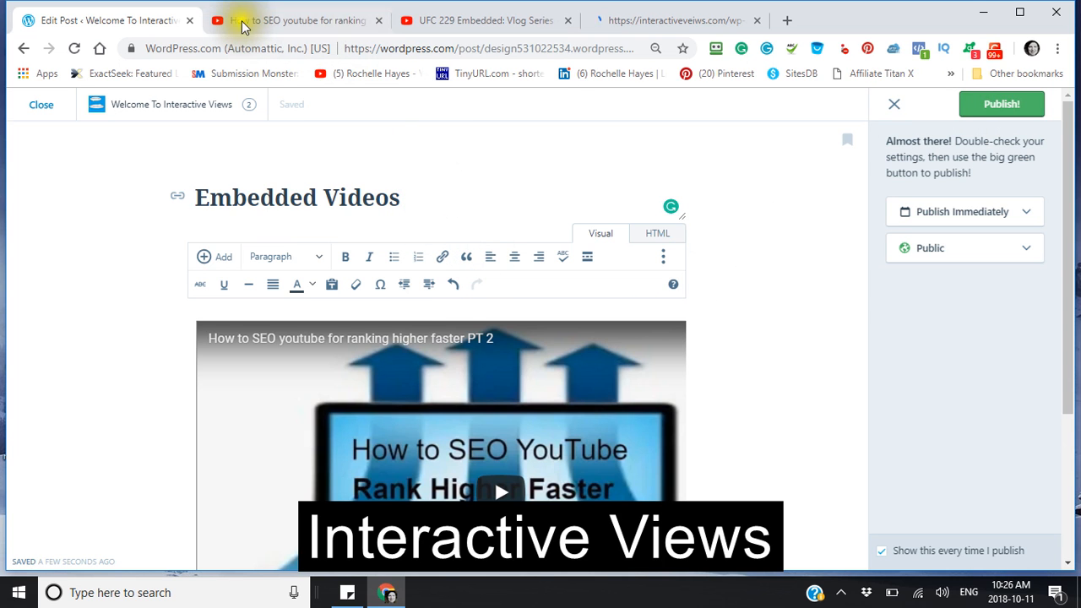
- Copy the embed code of the UFC 229 Embedded vlog video on YouTube
{"action": "left_click", "coordinate": [470, 20]}
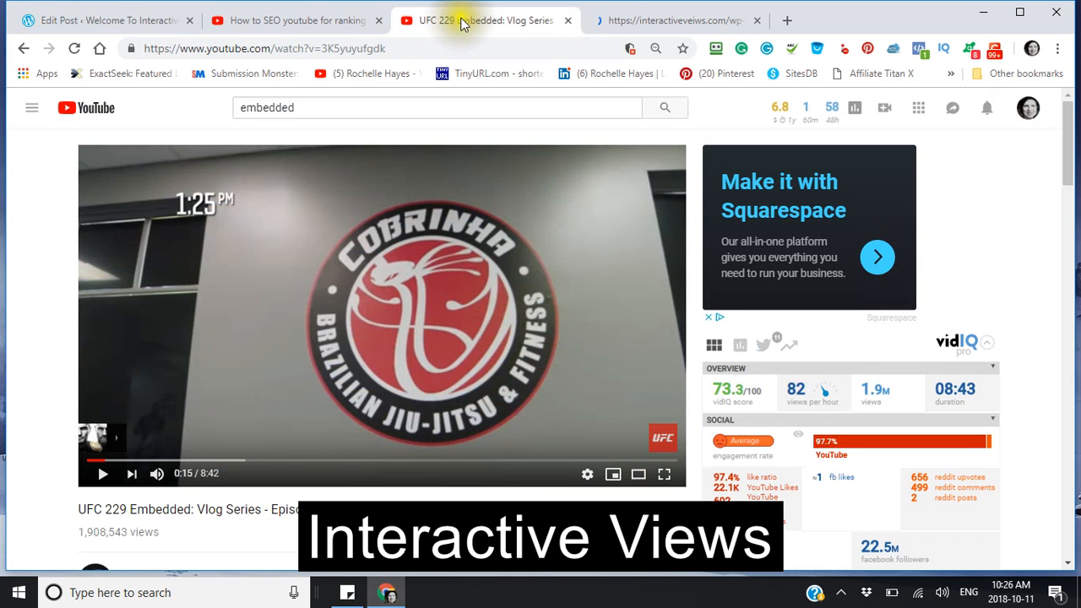
{"action": "mouse_move", "coordinate": [446, 358]}
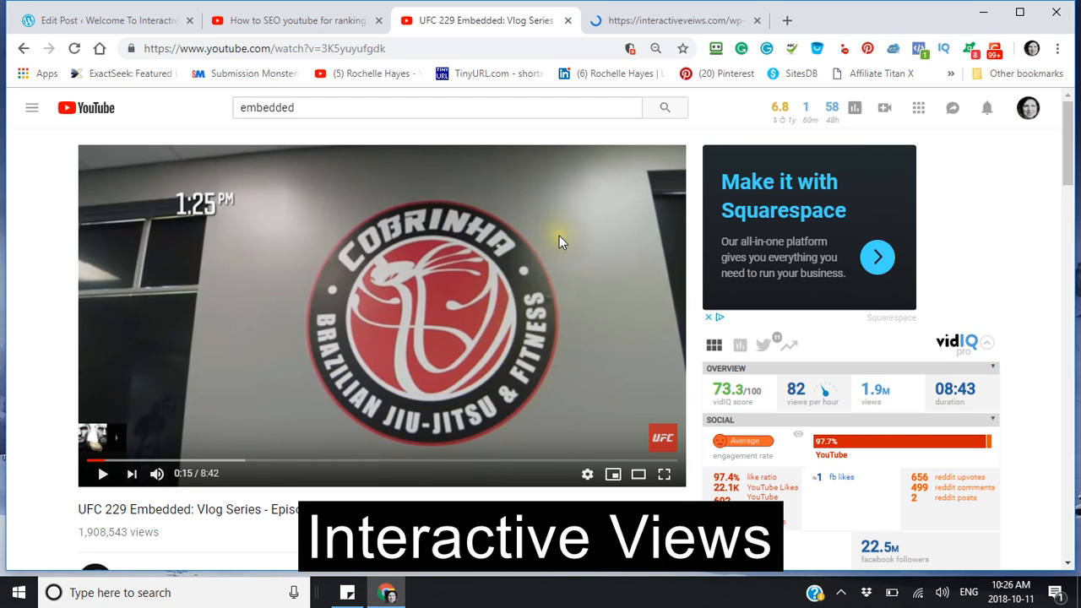
{"action": "right_click", "coordinate": [557, 237]}
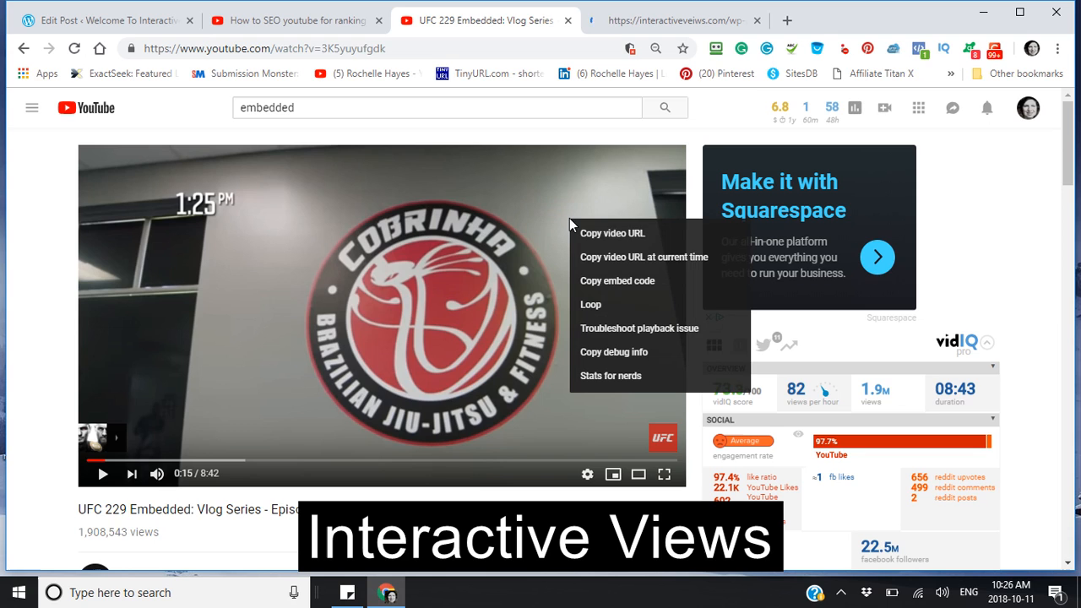
{"action": "mouse_move", "coordinate": [599, 353]}
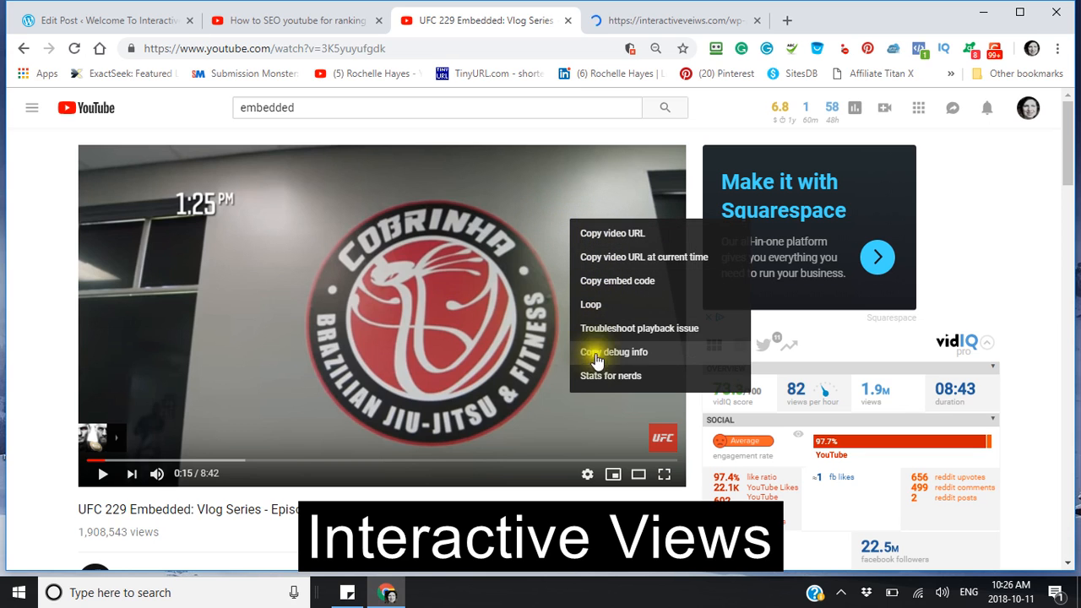
{"action": "mouse_move", "coordinate": [577, 291]}
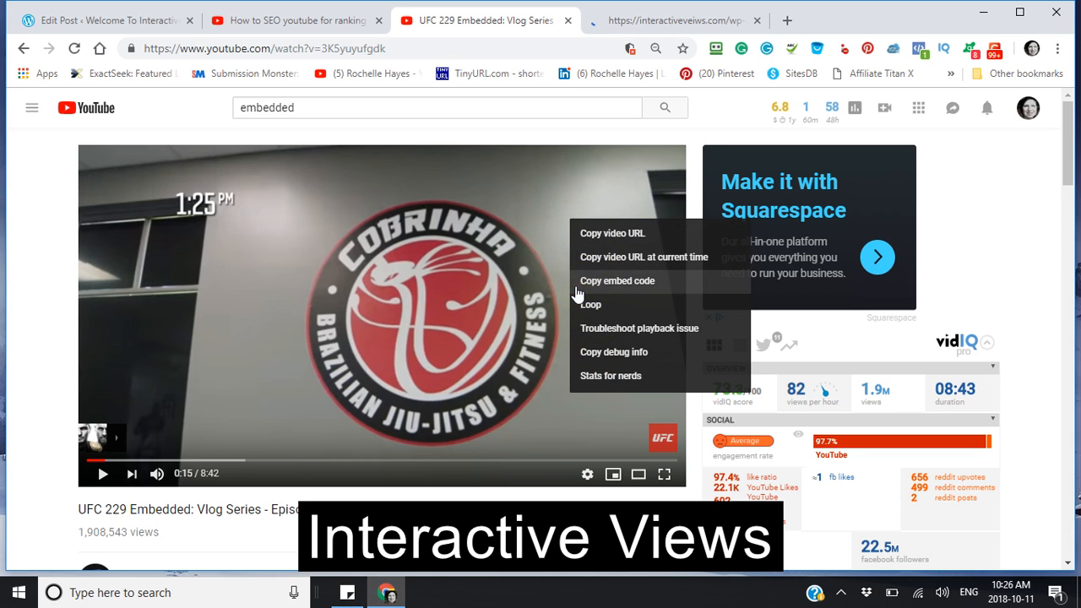
{"action": "mouse_move", "coordinate": [618, 280]}
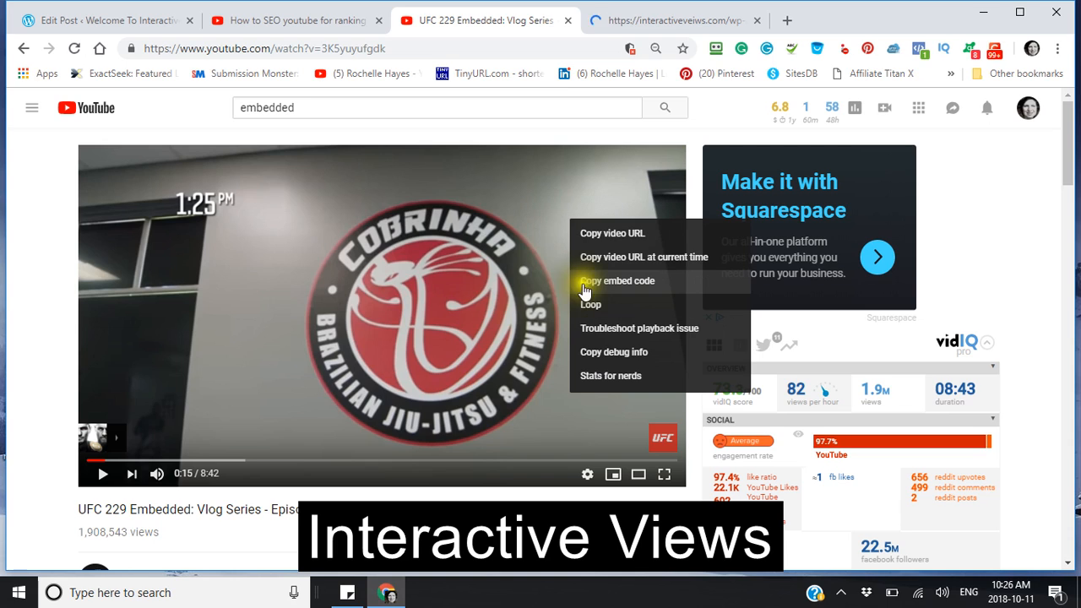
{"action": "mouse_move", "coordinate": [589, 291]}
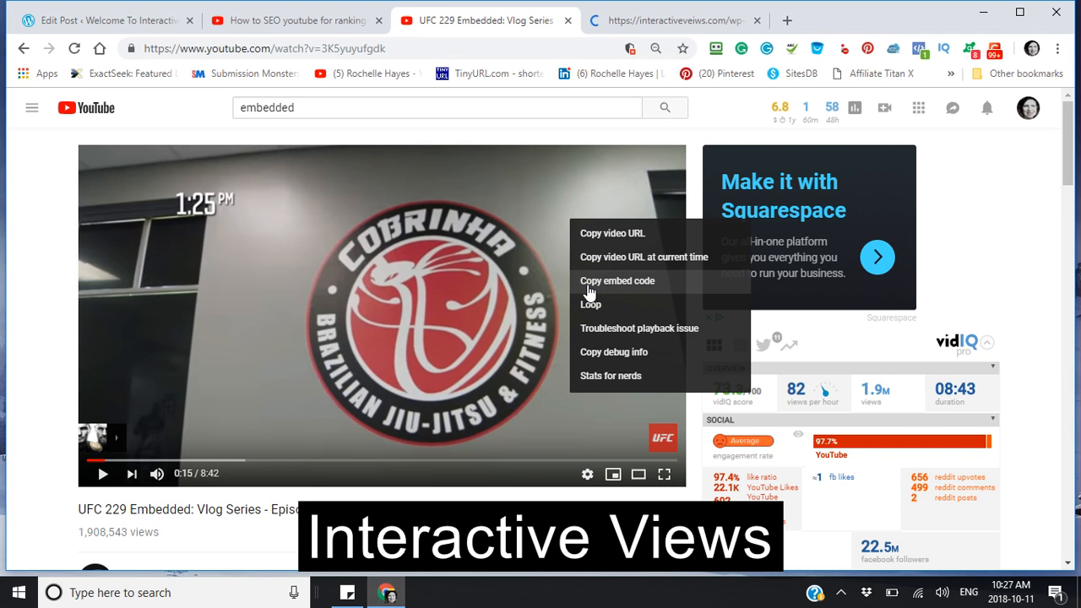
{"action": "left_click", "coordinate": [617, 280]}
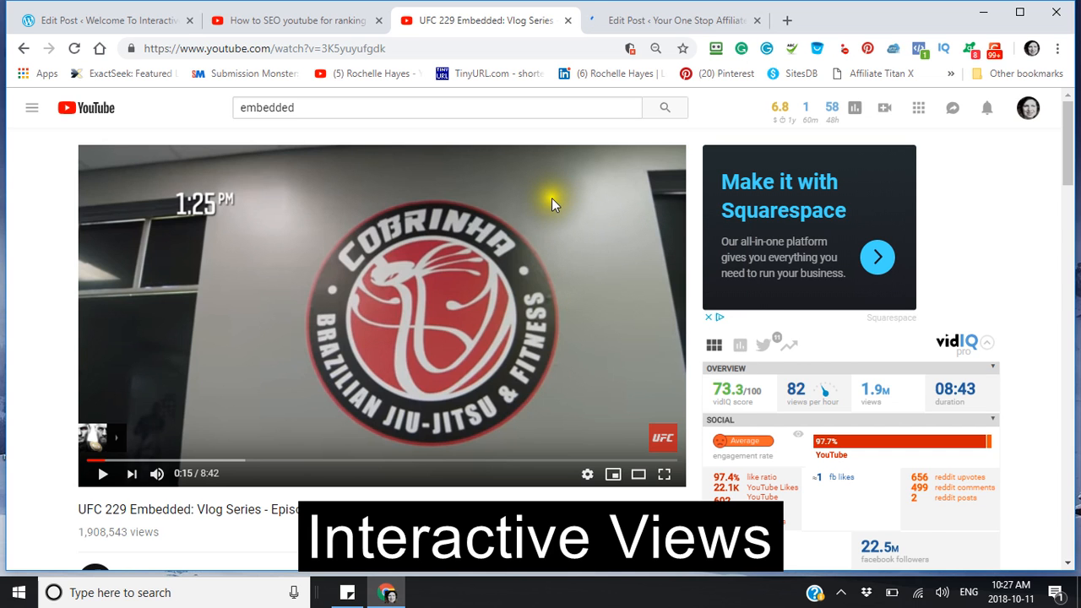
- Paste the UFC 229 iframe below the first embed in HTML and return to Visual preview
{"action": "left_click", "coordinate": [101, 21]}
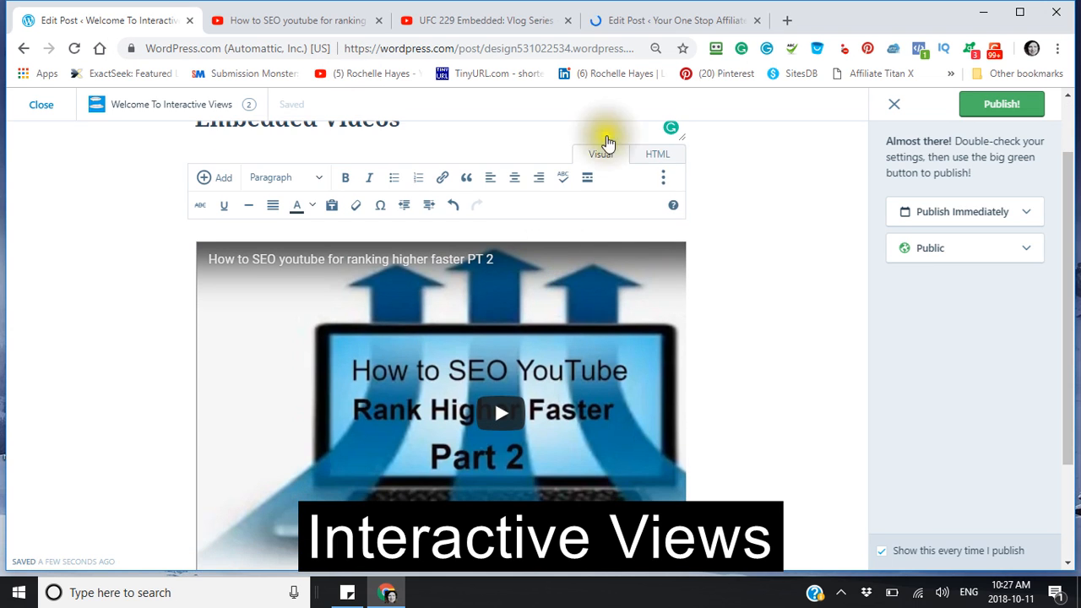
{"action": "mouse_move", "coordinate": [659, 161]}
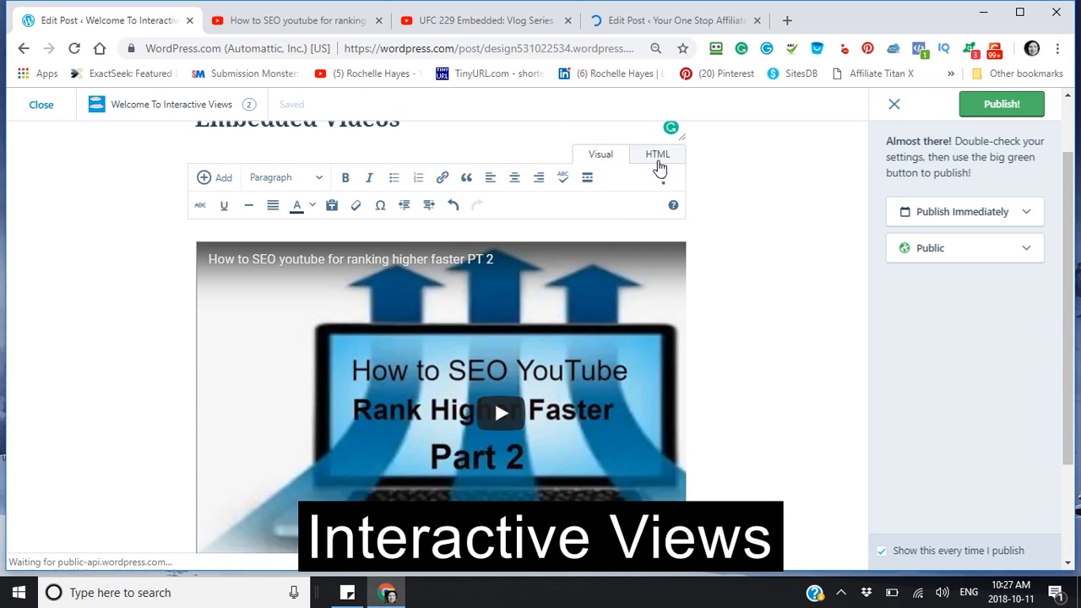
{"action": "left_click", "coordinate": [659, 153]}
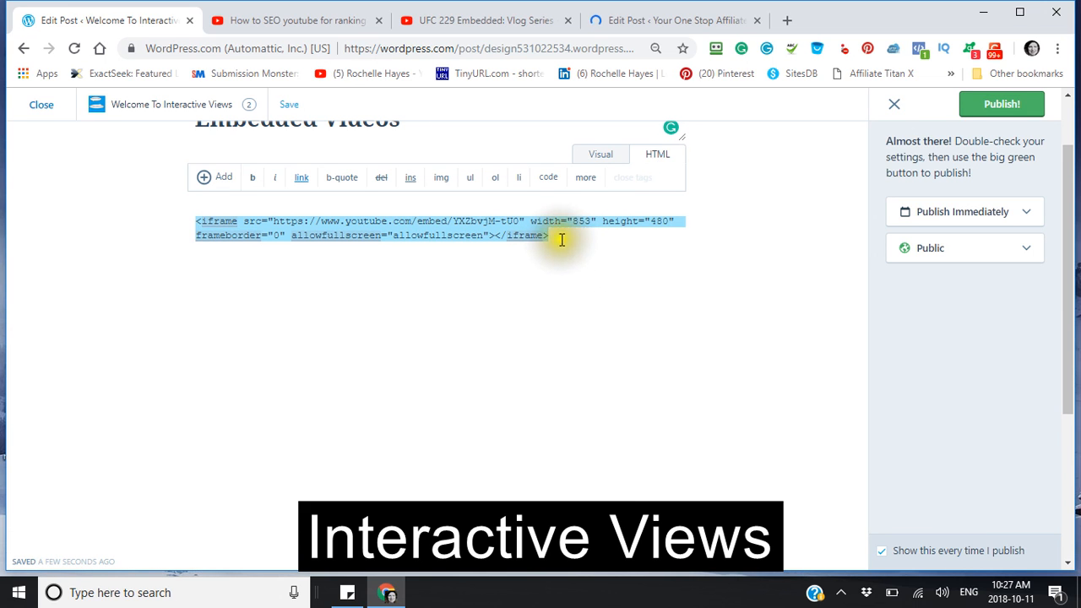
{"action": "left_click", "coordinate": [664, 294]}
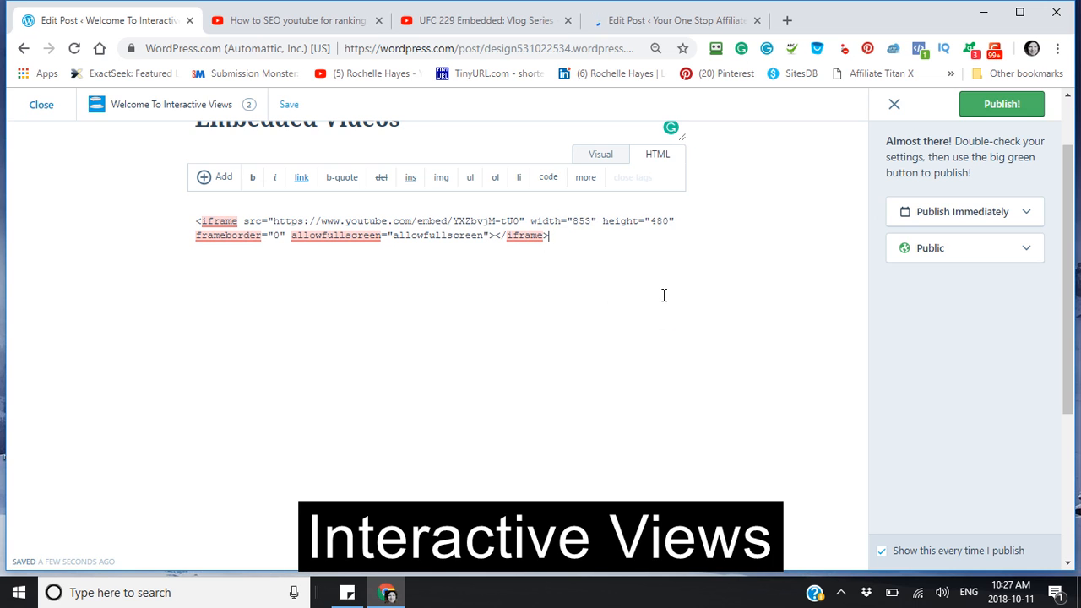
{"action": "left_click", "coordinate": [894, 105]}
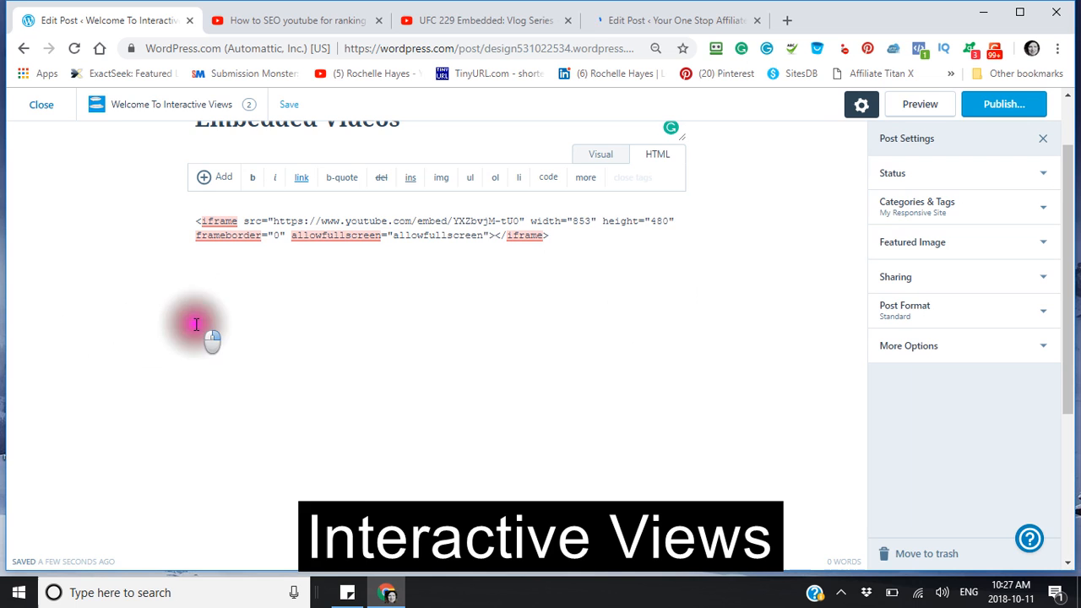
{"action": "mouse_move", "coordinate": [233, 431]}
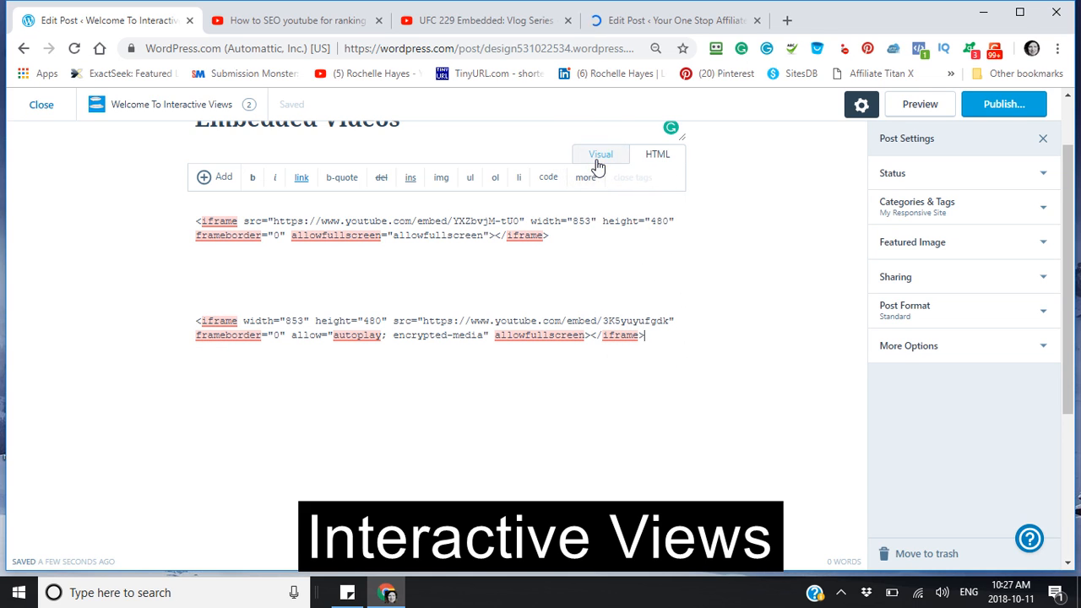
{"action": "mouse_move", "coordinate": [602, 153]}
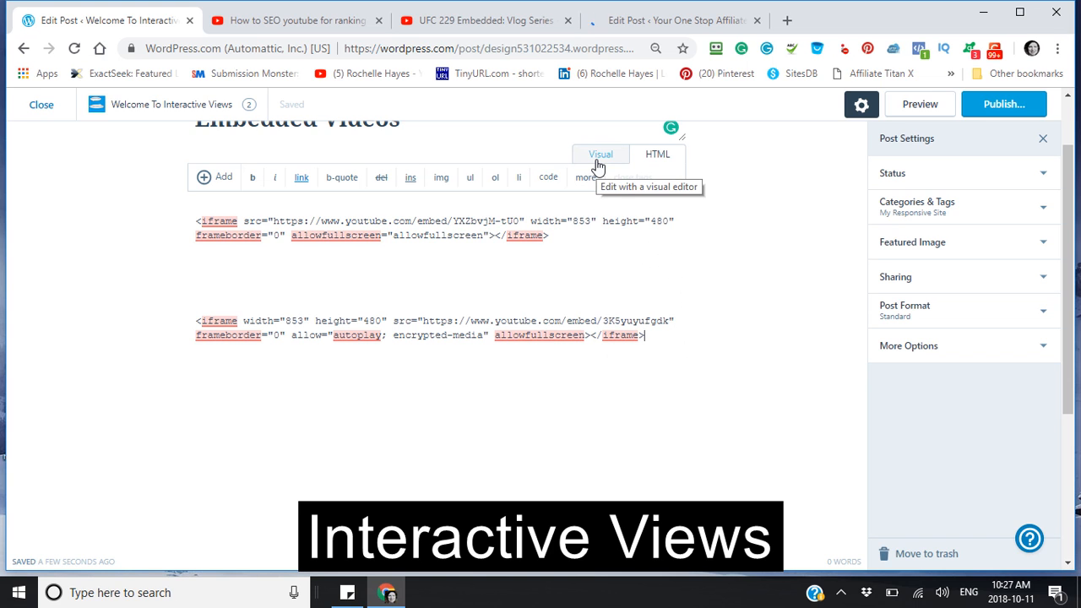
{"action": "left_click", "coordinate": [601, 154]}
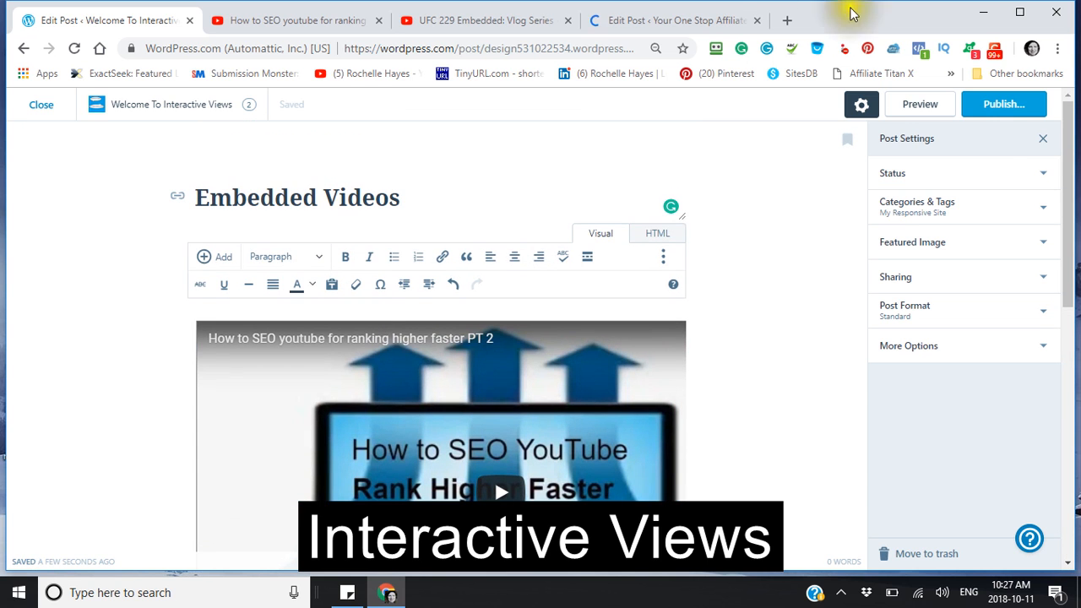
{"action": "mouse_move", "coordinate": [1004, 105]}
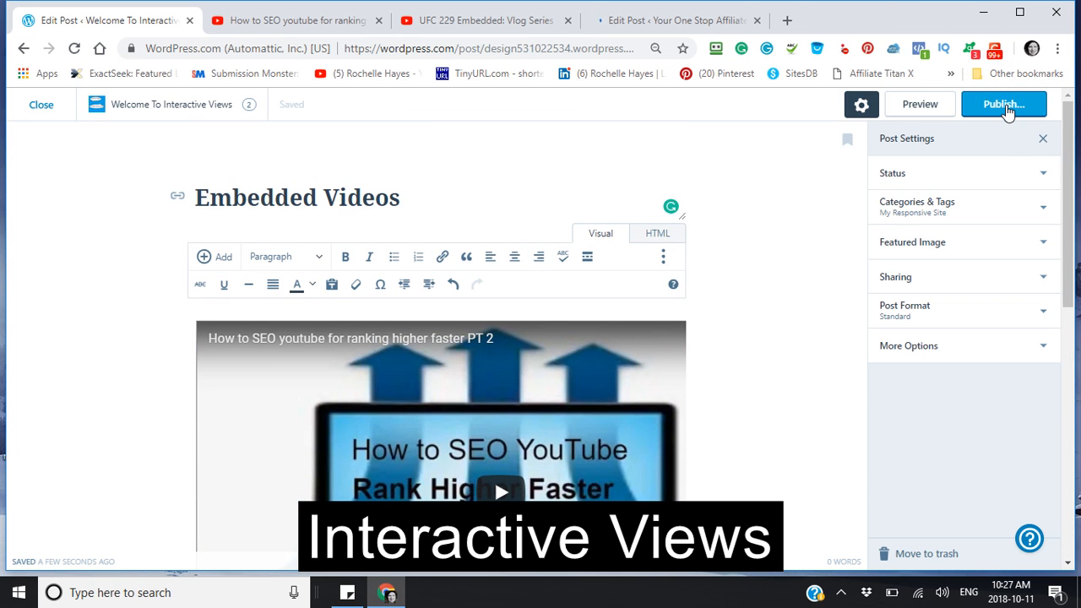
- Publish the Embedded Videos post with both YouTube embeds on WordPress.com
{"action": "left_click", "coordinate": [1003, 104]}
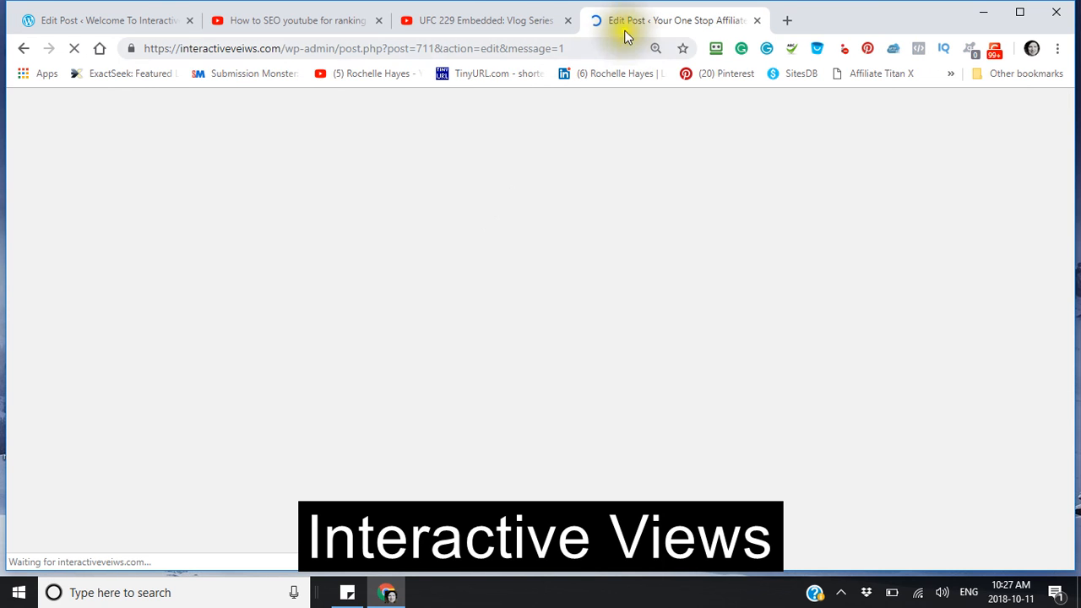
- Reload the interactiveviews.com editor and paste the YouTube iframe into the Text (HTML) body
{"action": "right_click", "coordinate": [673, 20]}
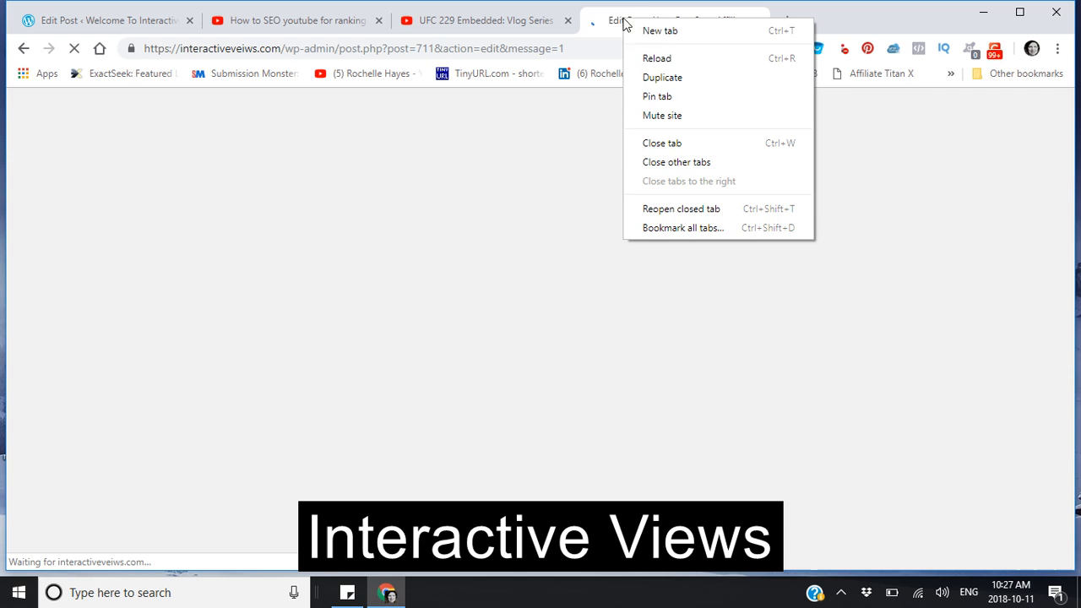
{"action": "mouse_move", "coordinate": [600, 38]}
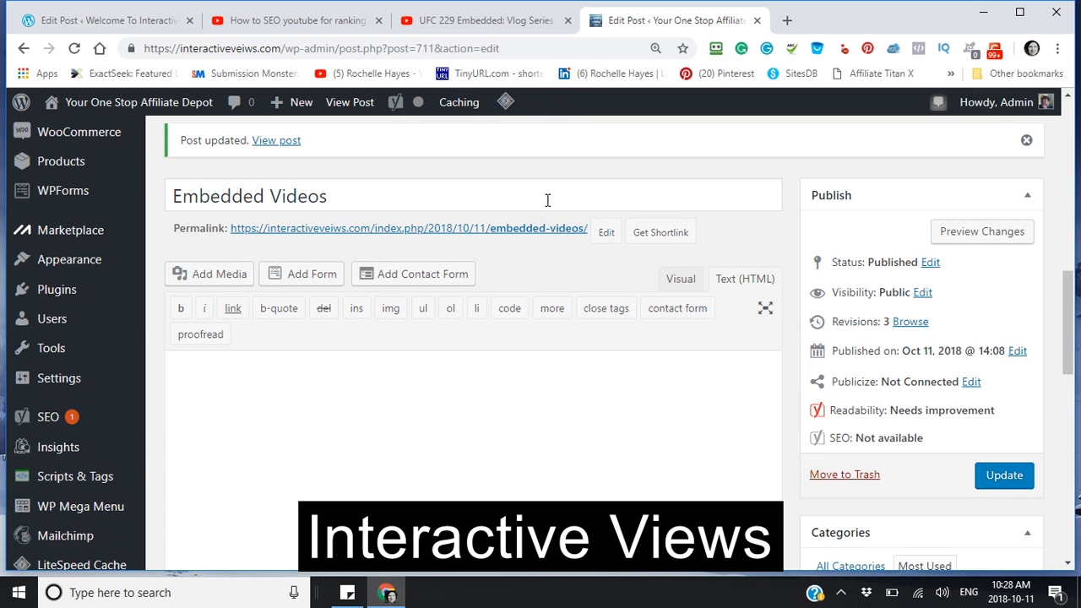
{"action": "mouse_move", "coordinate": [541, 273]}
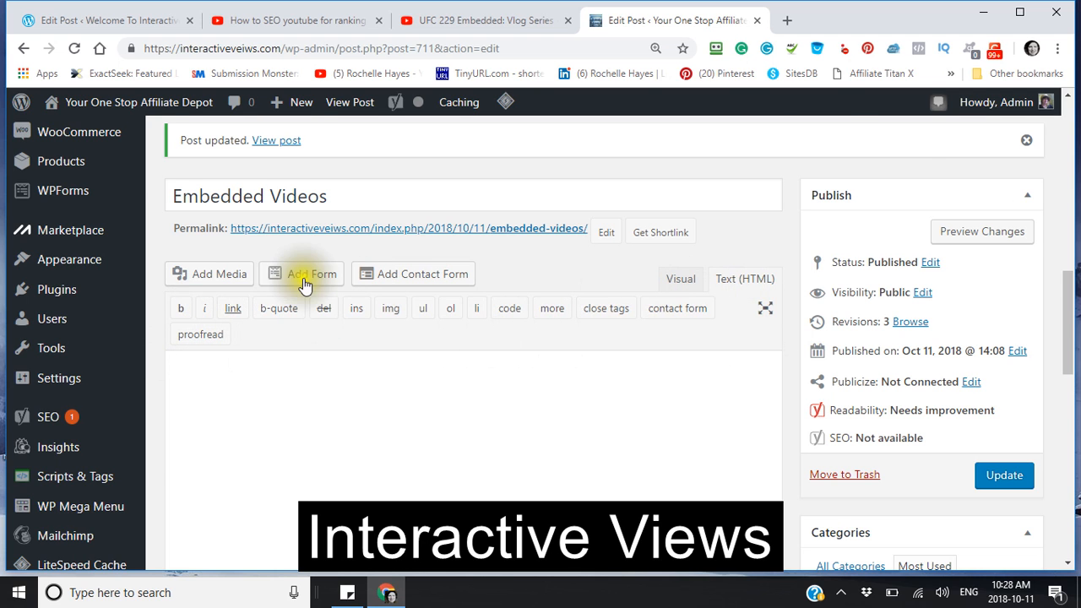
{"action": "scroll", "scroll_direction": "down", "scroll_amount": 3}
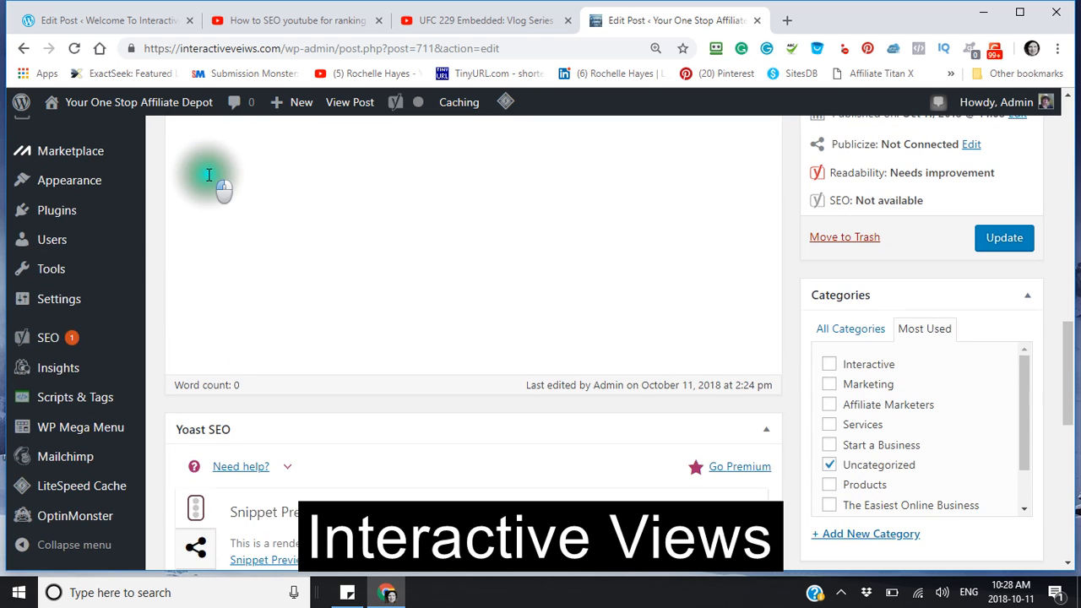
{"action": "right_click", "coordinate": [209, 174]}
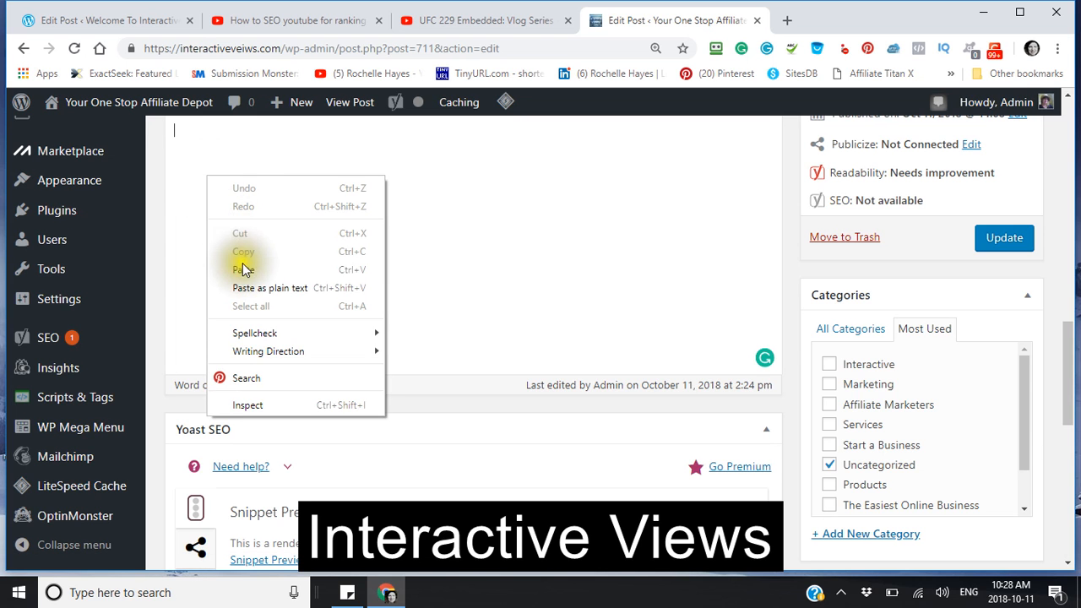
{"action": "left_click", "coordinate": [244, 270]}
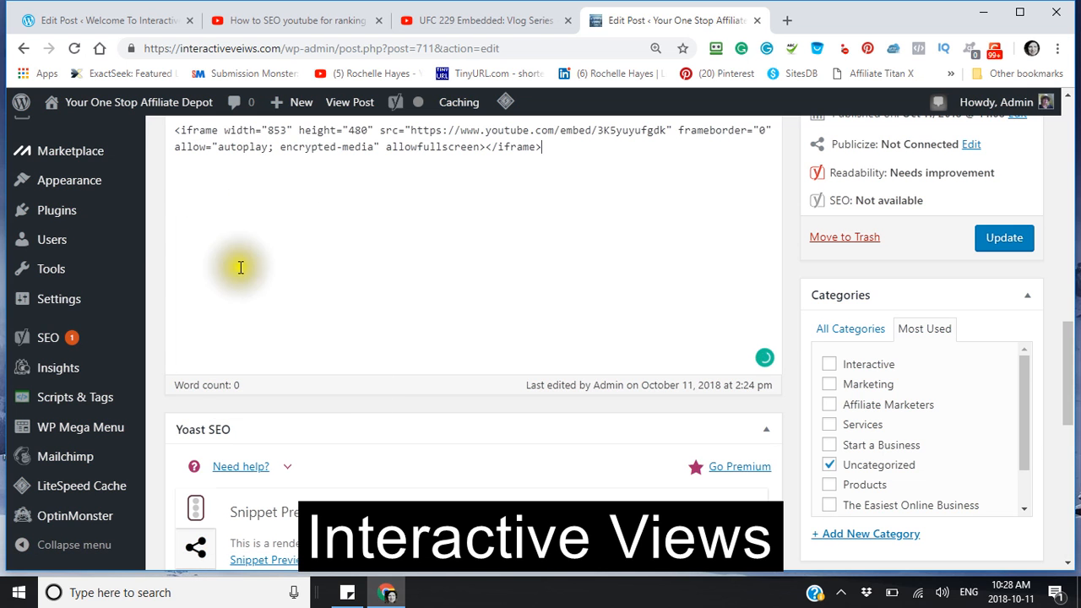
{"action": "left_click", "coordinate": [1004, 237]}
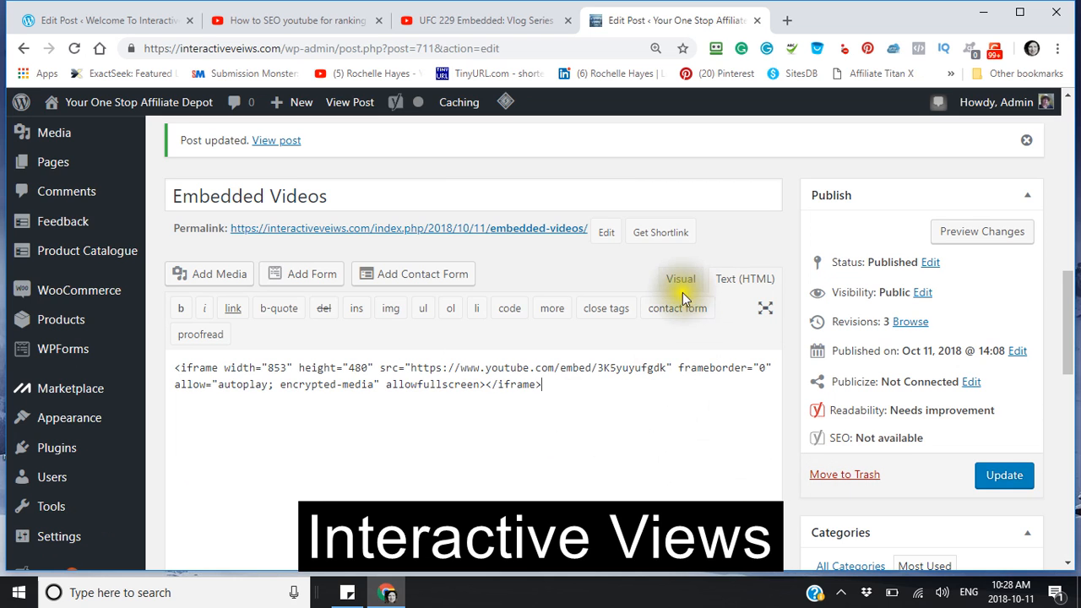
- Preview the UFC 229 vlog player in Visual mode, update the post, and go to the SEO video tab
{"action": "left_click", "coordinate": [681, 279]}
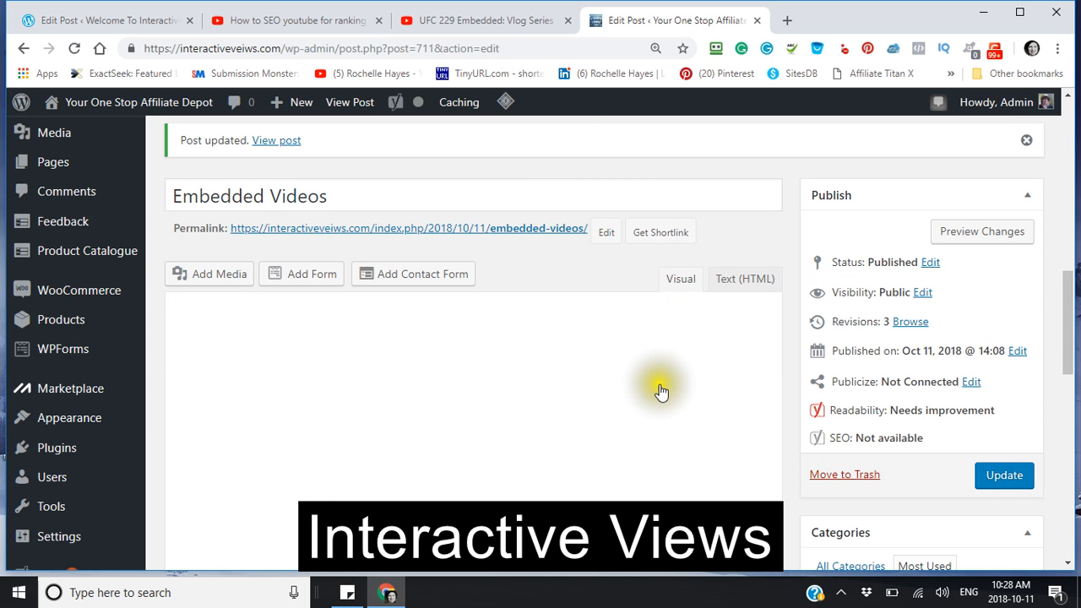
{"action": "scroll", "scroll_direction": "down", "scroll_amount": 3}
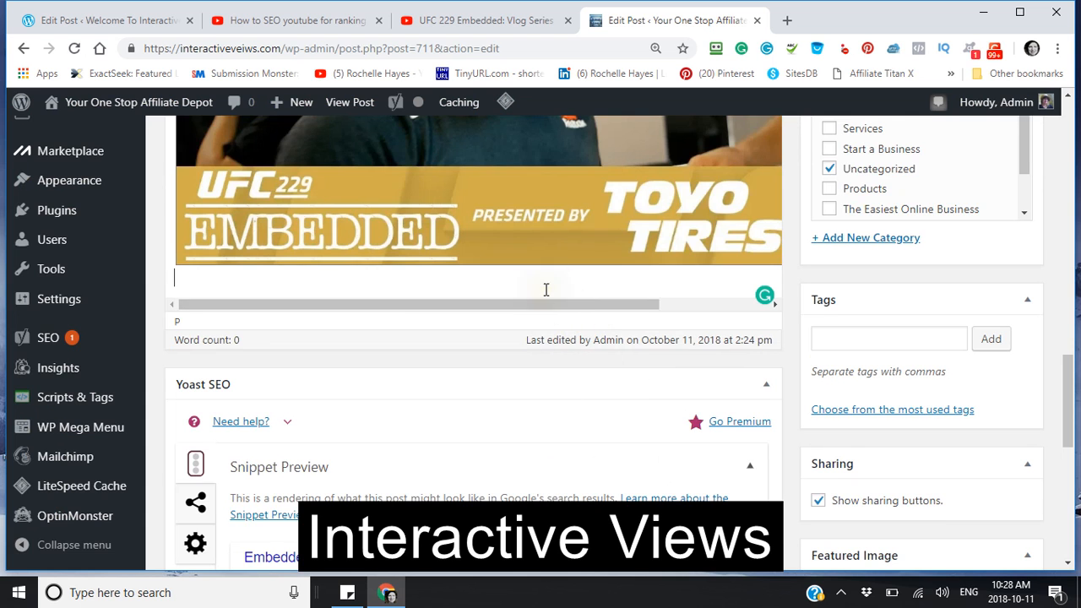
{"action": "scroll", "scroll_direction": "up", "scroll_amount": 3}
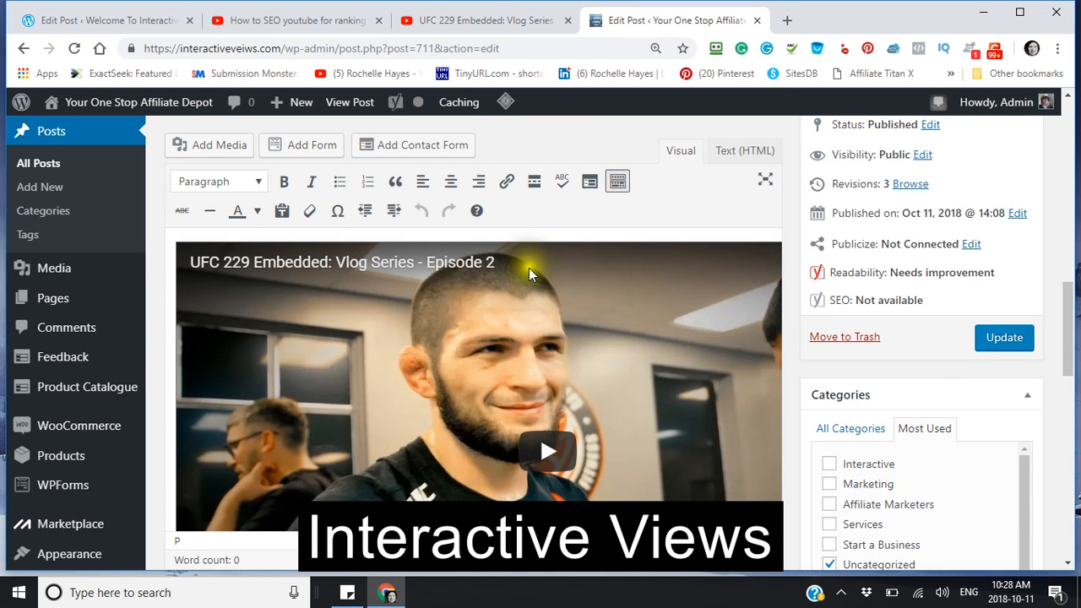
{"action": "mouse_move", "coordinate": [1003, 338]}
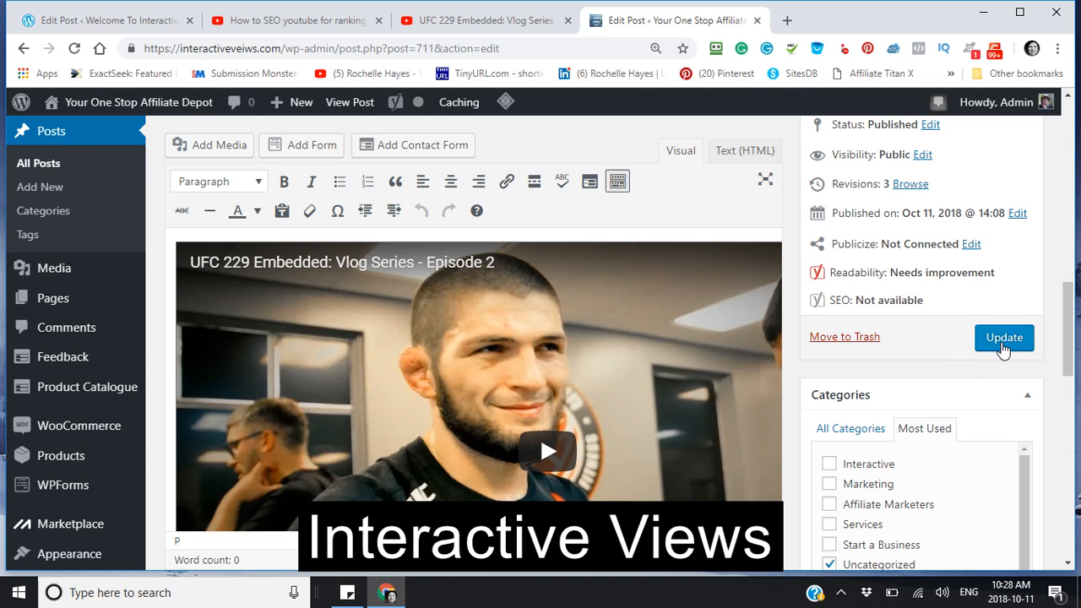
{"action": "left_click", "coordinate": [1004, 338]}
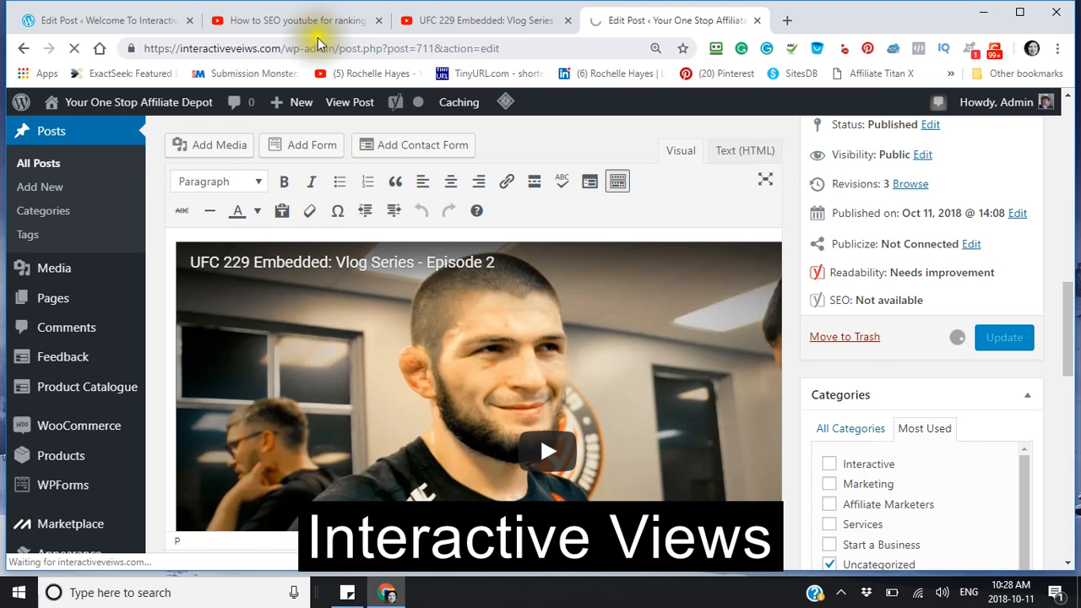
{"action": "left_click", "coordinate": [296, 21]}
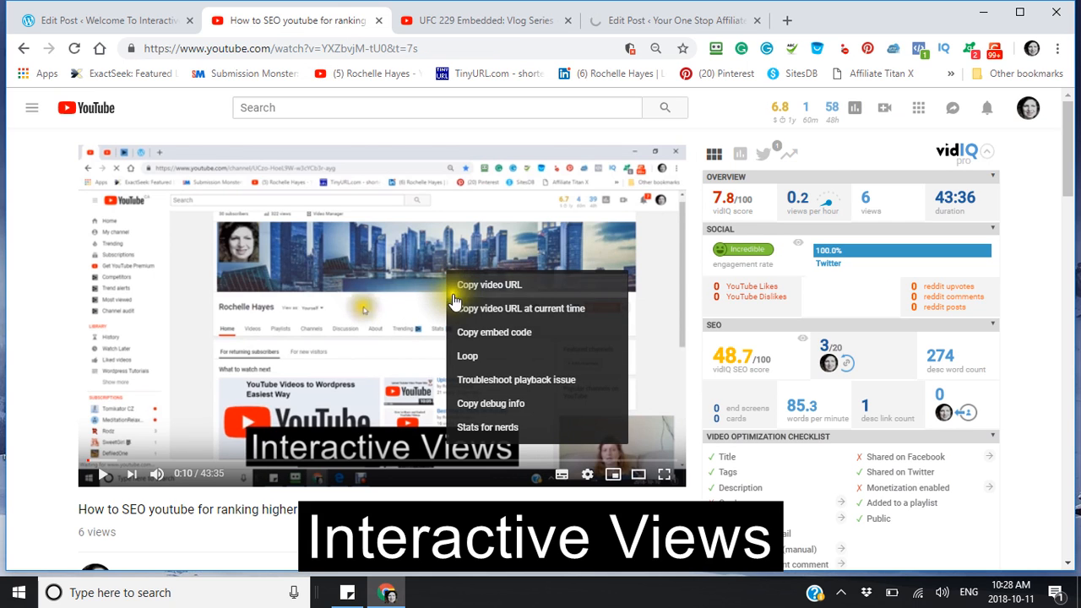
- Copy the SEO PT 2 video's embed code and return to the self-hosted post editor
{"action": "left_click", "coordinate": [267, 244]}
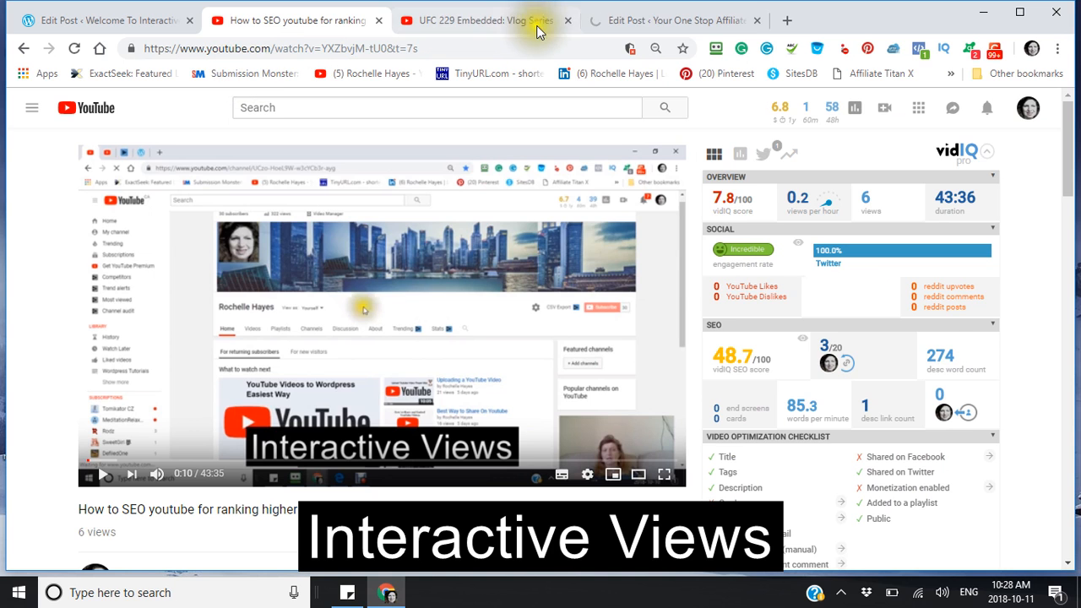
{"action": "left_click", "coordinate": [673, 20]}
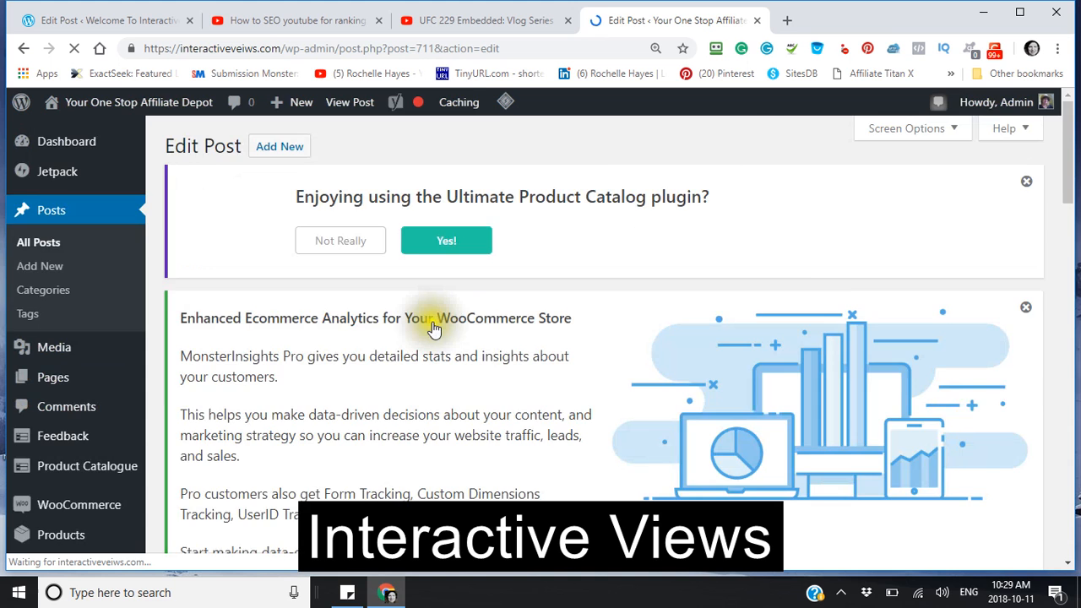
- Paste the SEO video's iframe below the UFC 229 embed in the Text (HTML) body
{"action": "scroll", "scroll_direction": "down", "scroll_amount": 3}
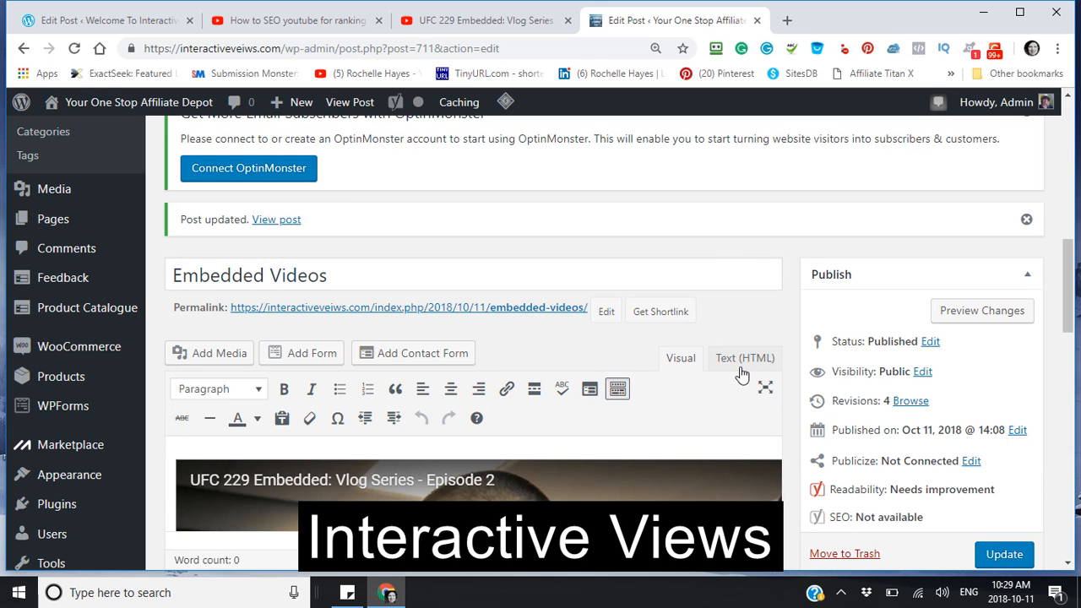
{"action": "left_click", "coordinate": [744, 359]}
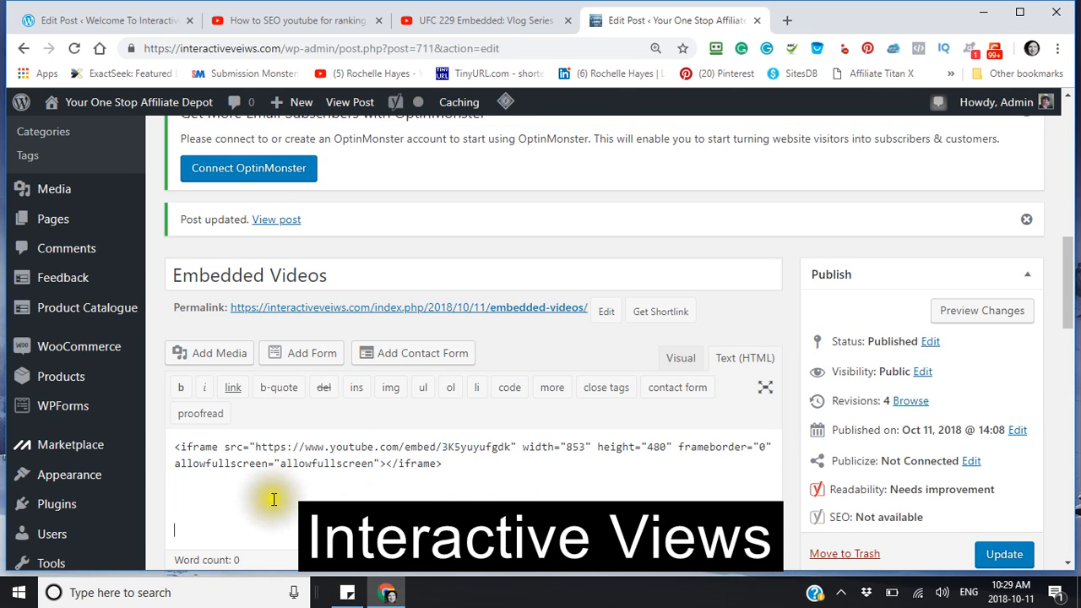
{"action": "right_click", "coordinate": [274, 500]}
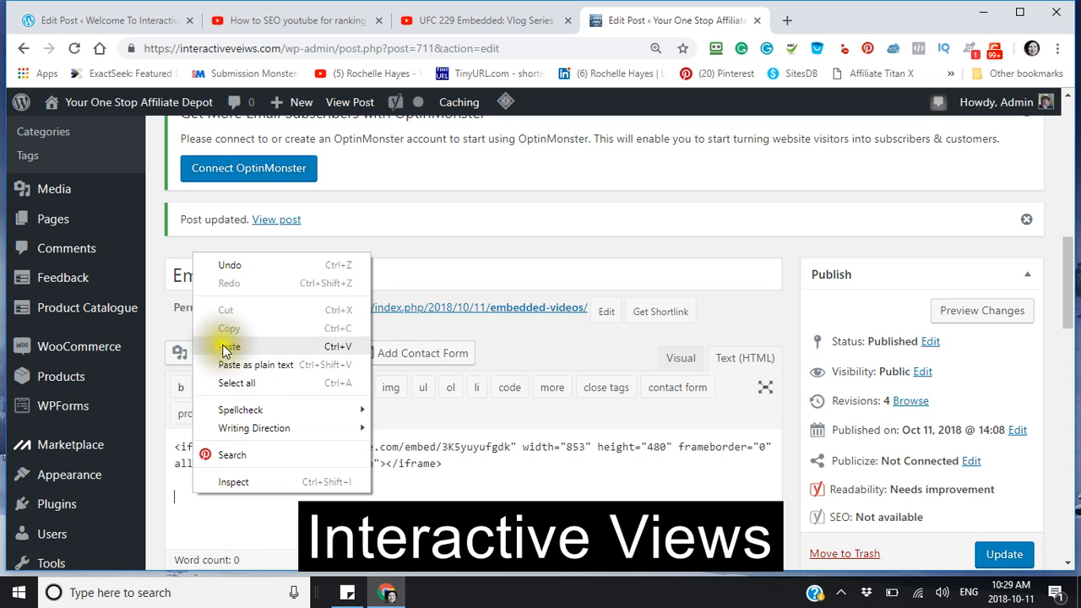
{"action": "left_click", "coordinate": [229, 347]}
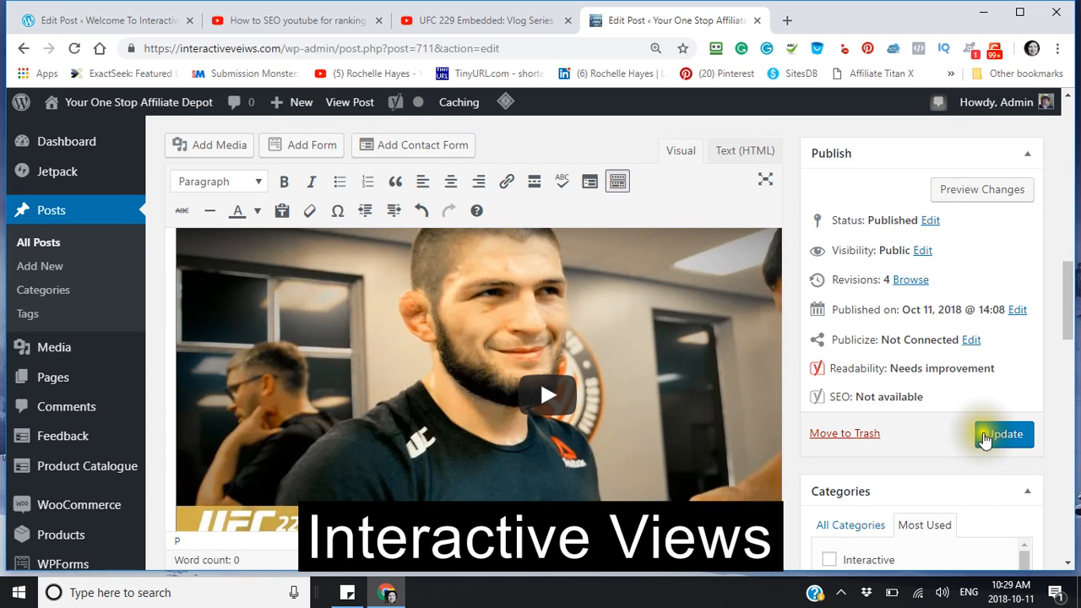
- Update the post showing the UFC 229 and SEO PT 2 players, then minimize the browser
{"action": "left_click", "coordinate": [1003, 432]}
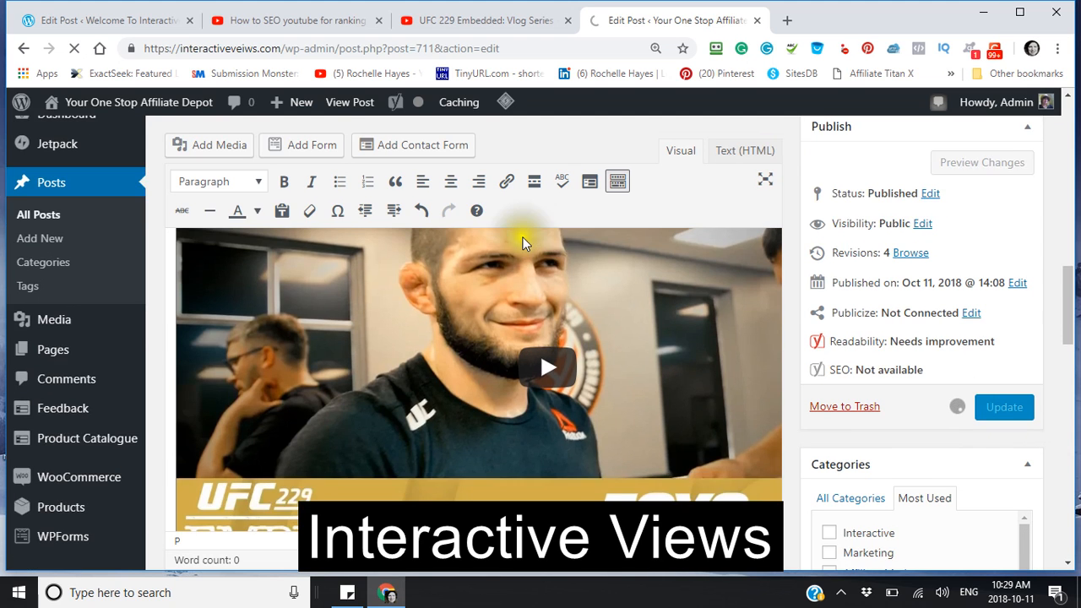
{"action": "scroll", "scroll_direction": "down", "scroll_amount": 3}
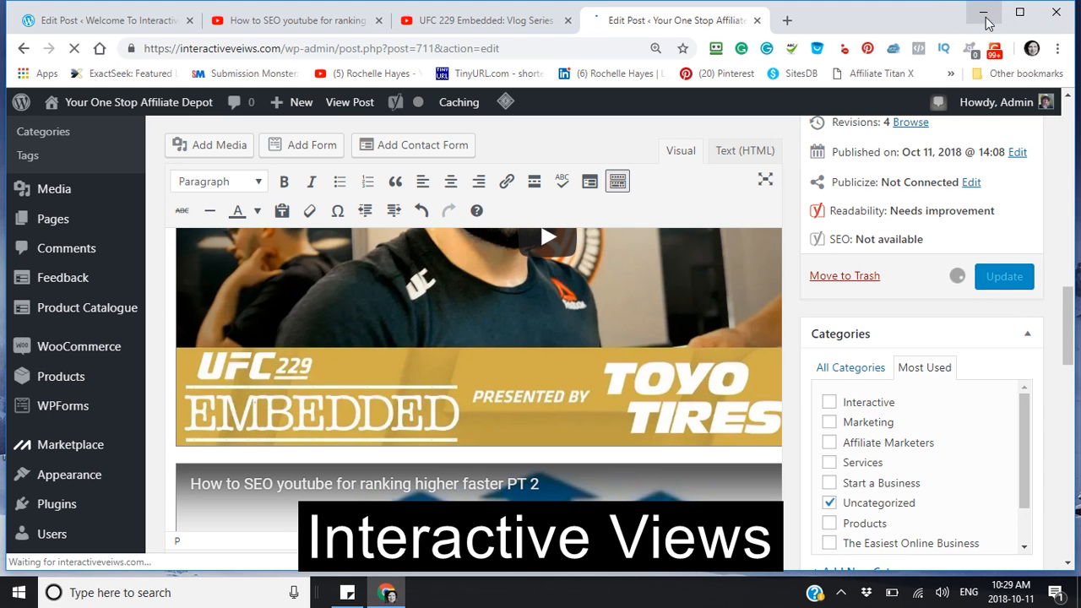
{"action": "mouse_move", "coordinate": [985, 14]}
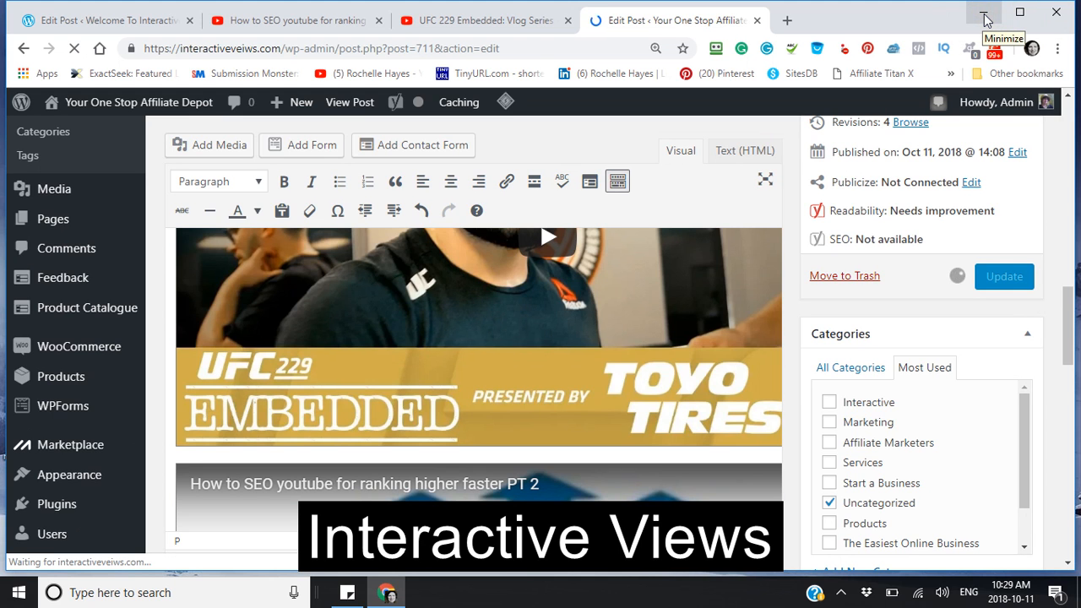
{"action": "left_click", "coordinate": [987, 15]}
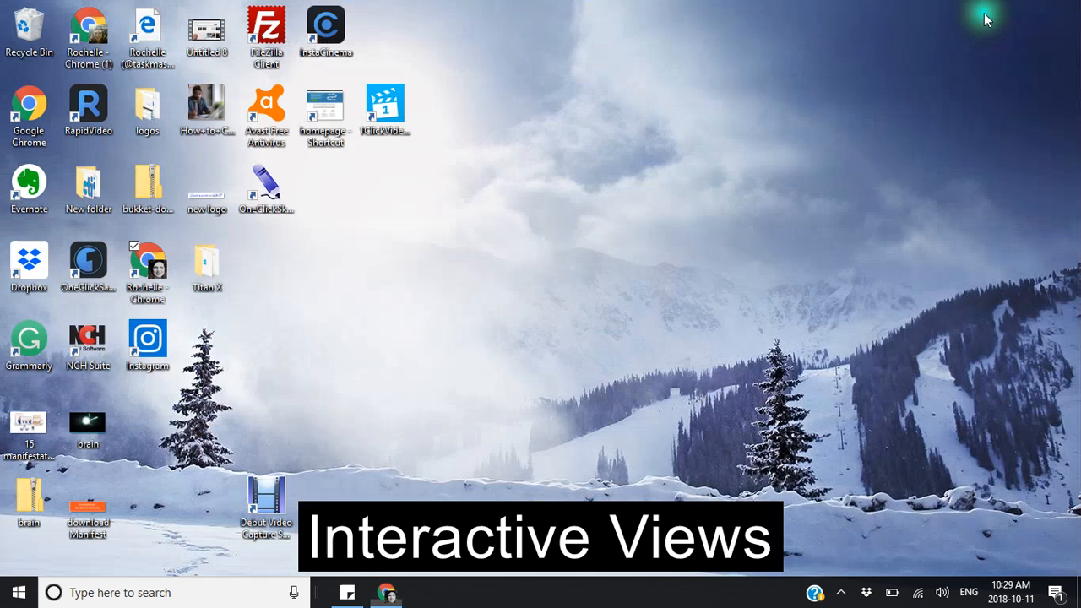